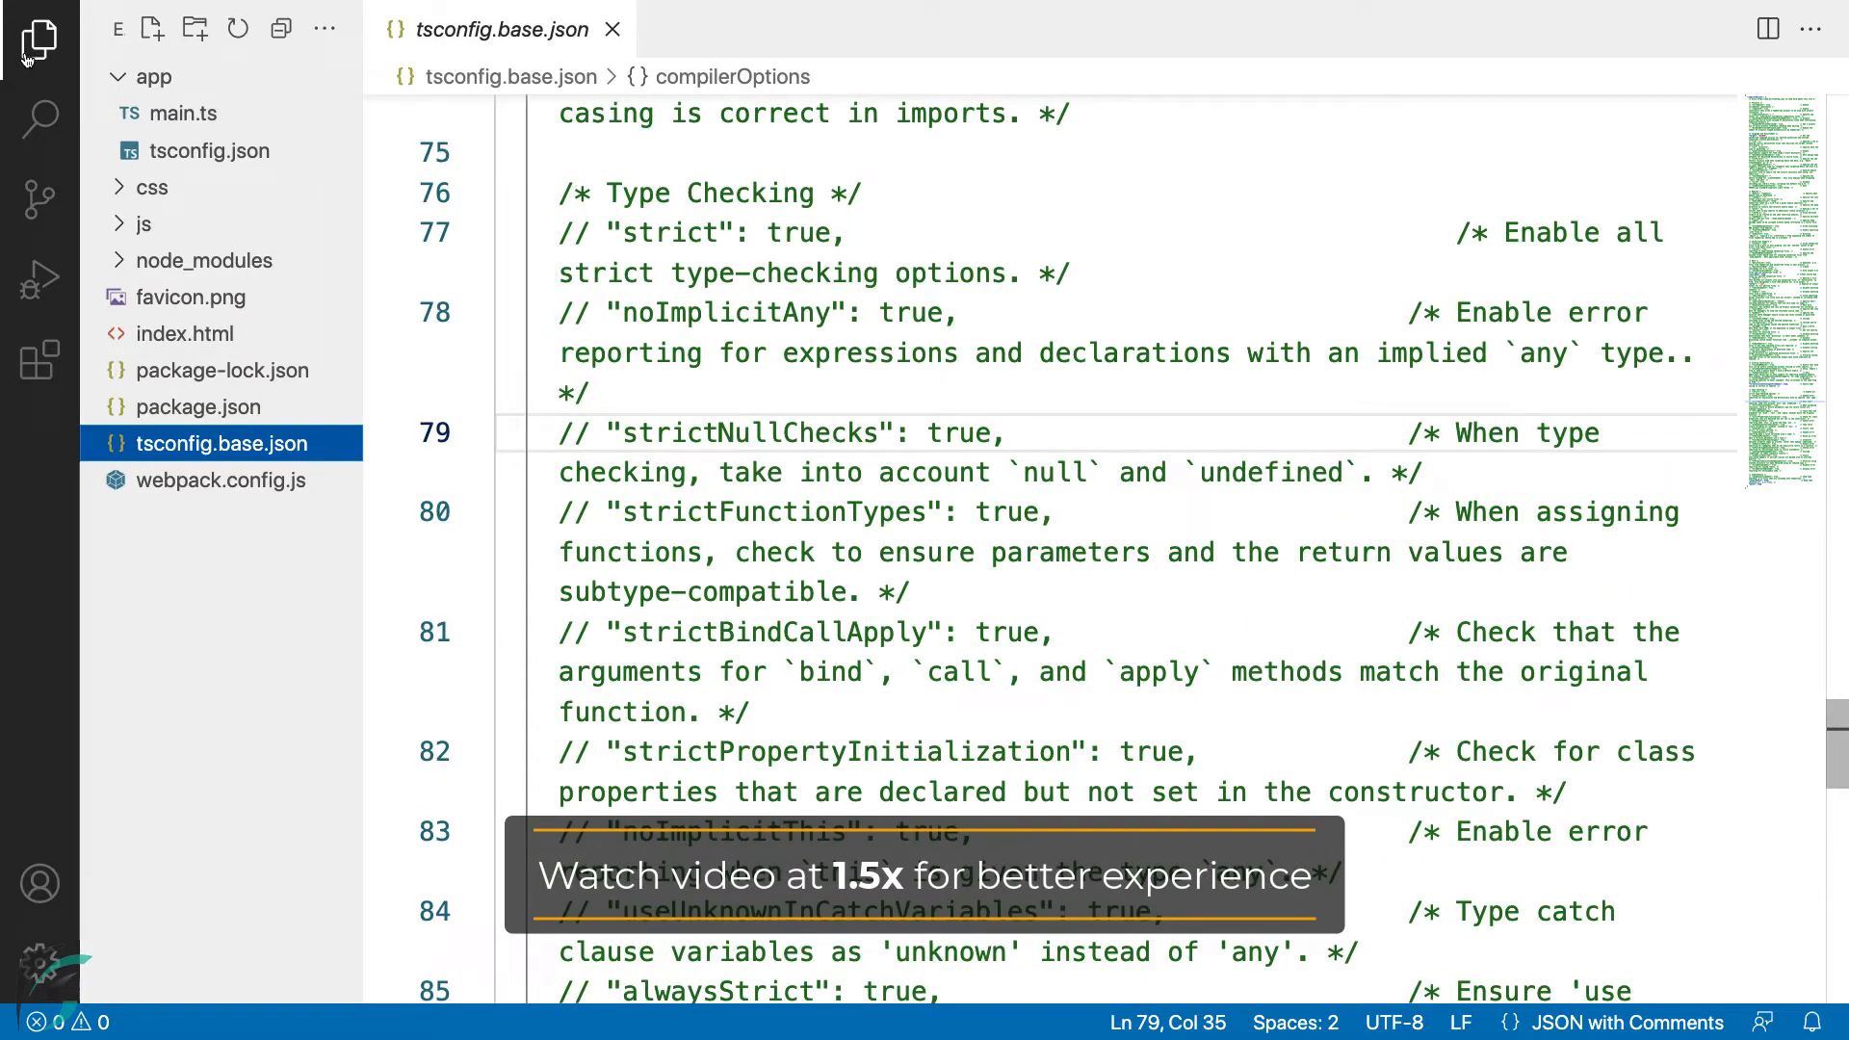
Add playerName = null; and playerName = undefined; assignments after the declaration in main.ts.
left_click(181, 113)
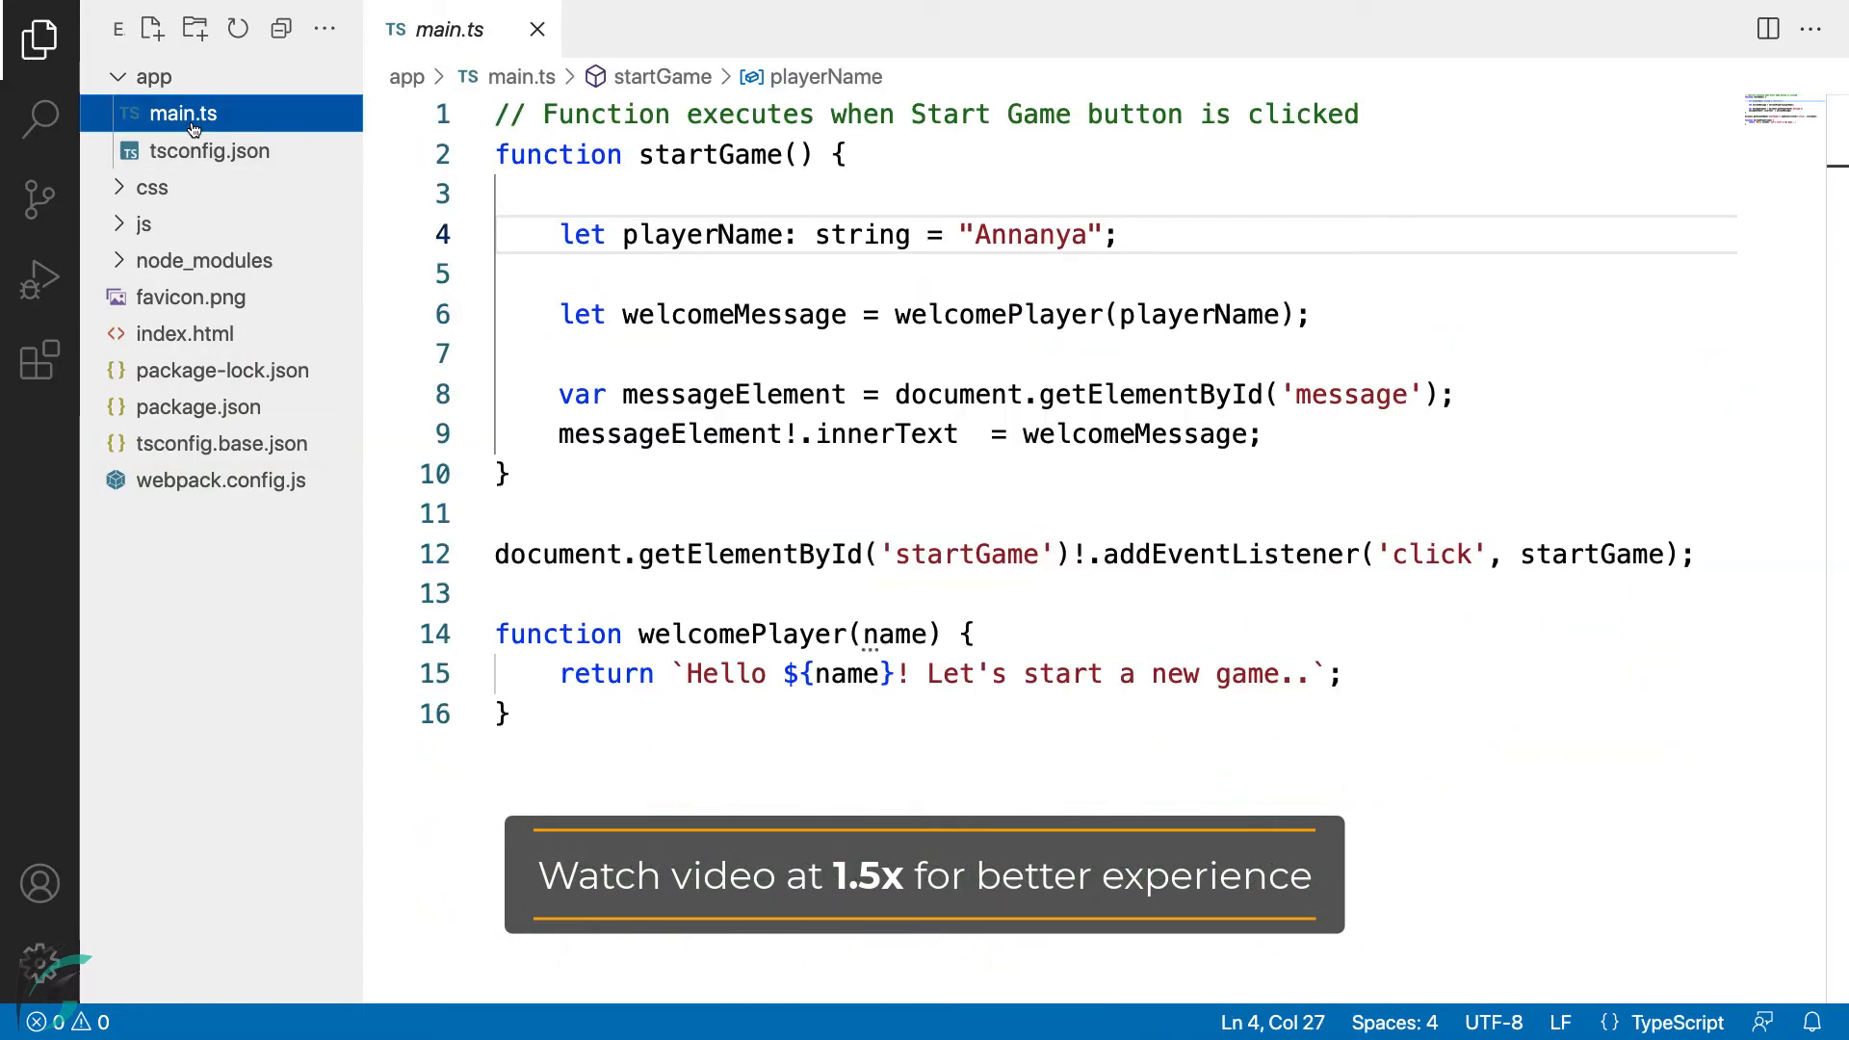
left_click(1121, 235)
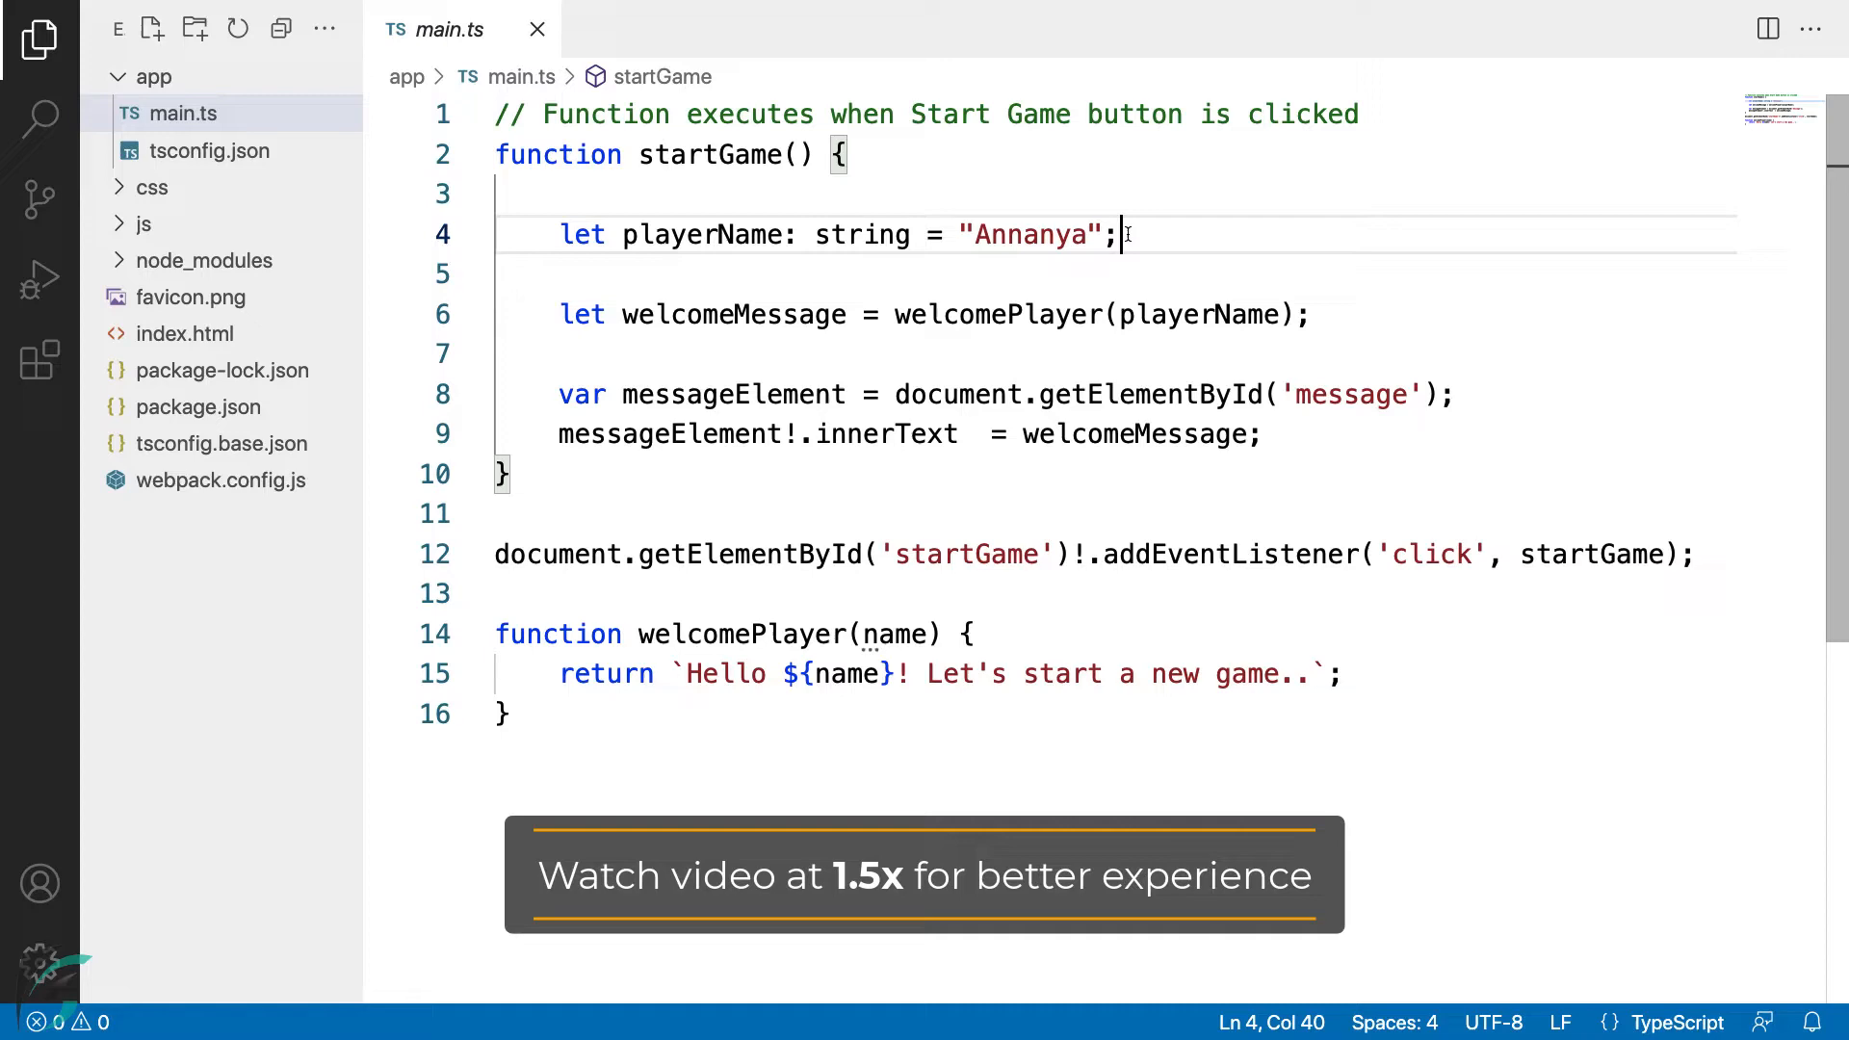
type("pl")
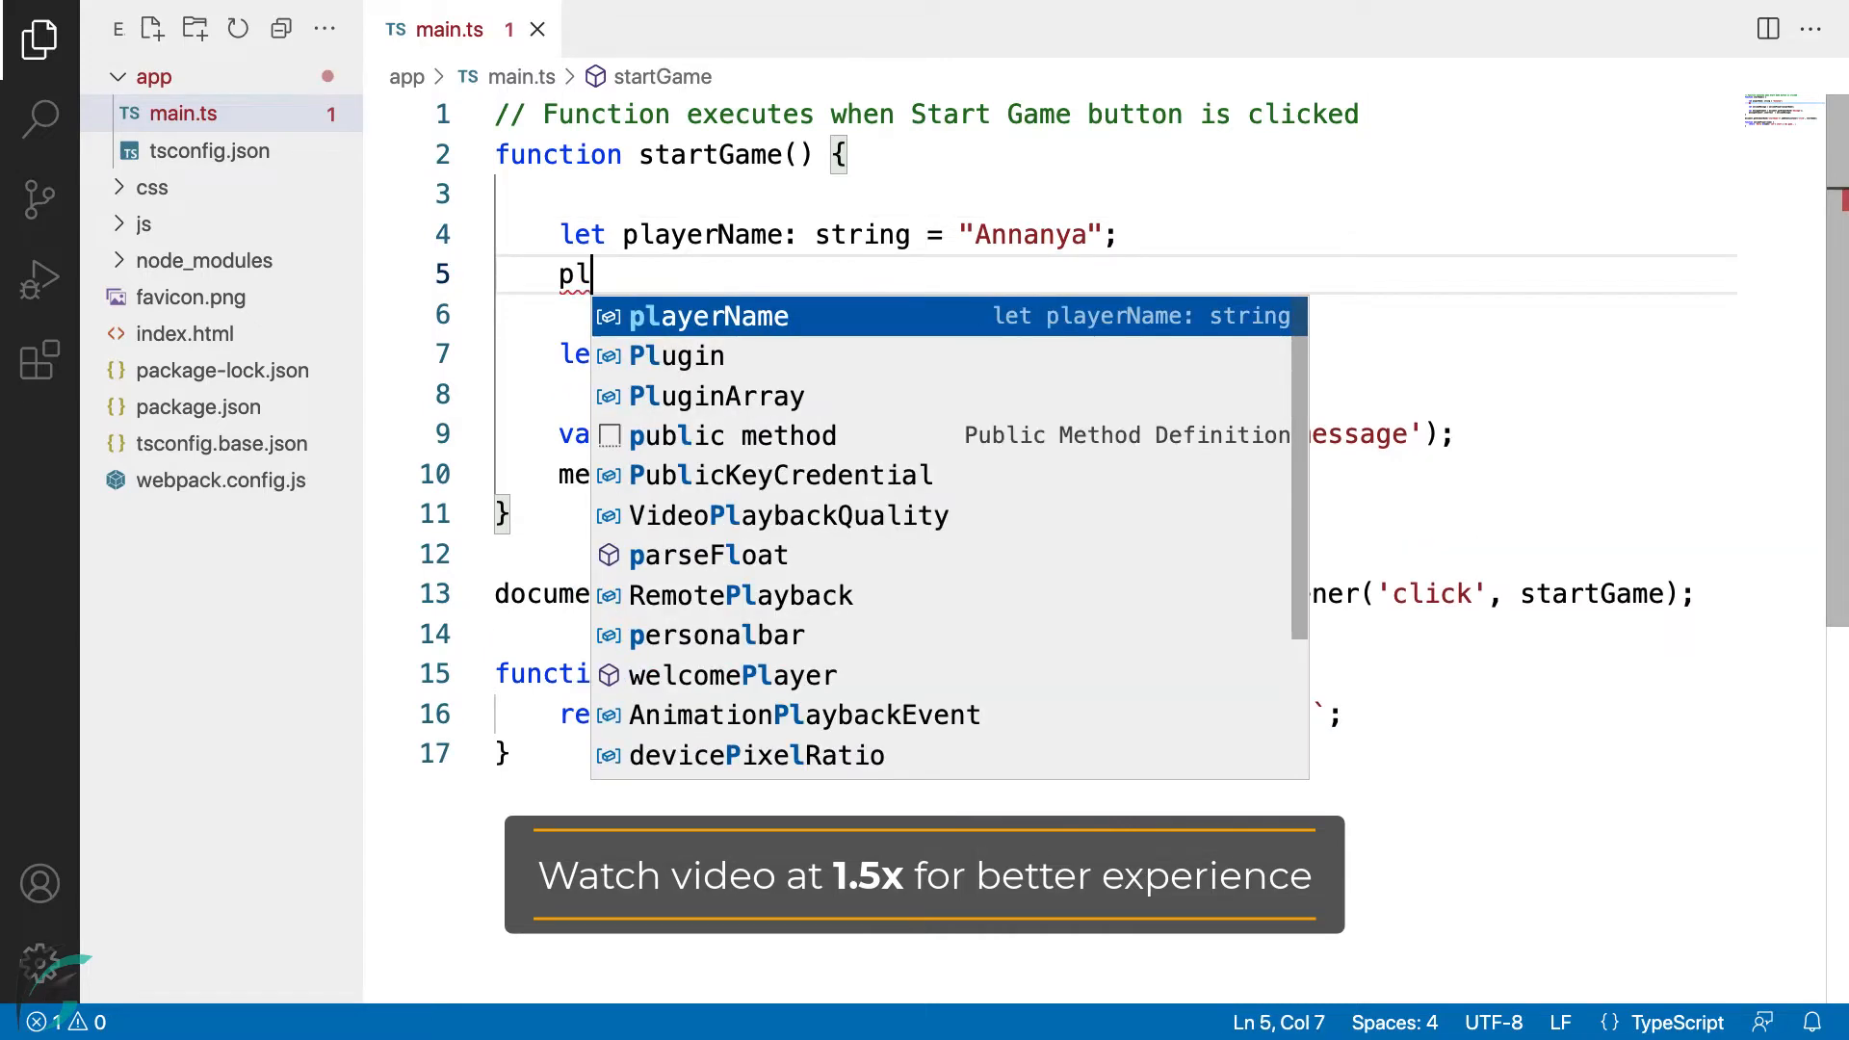
type("ayerName = n")
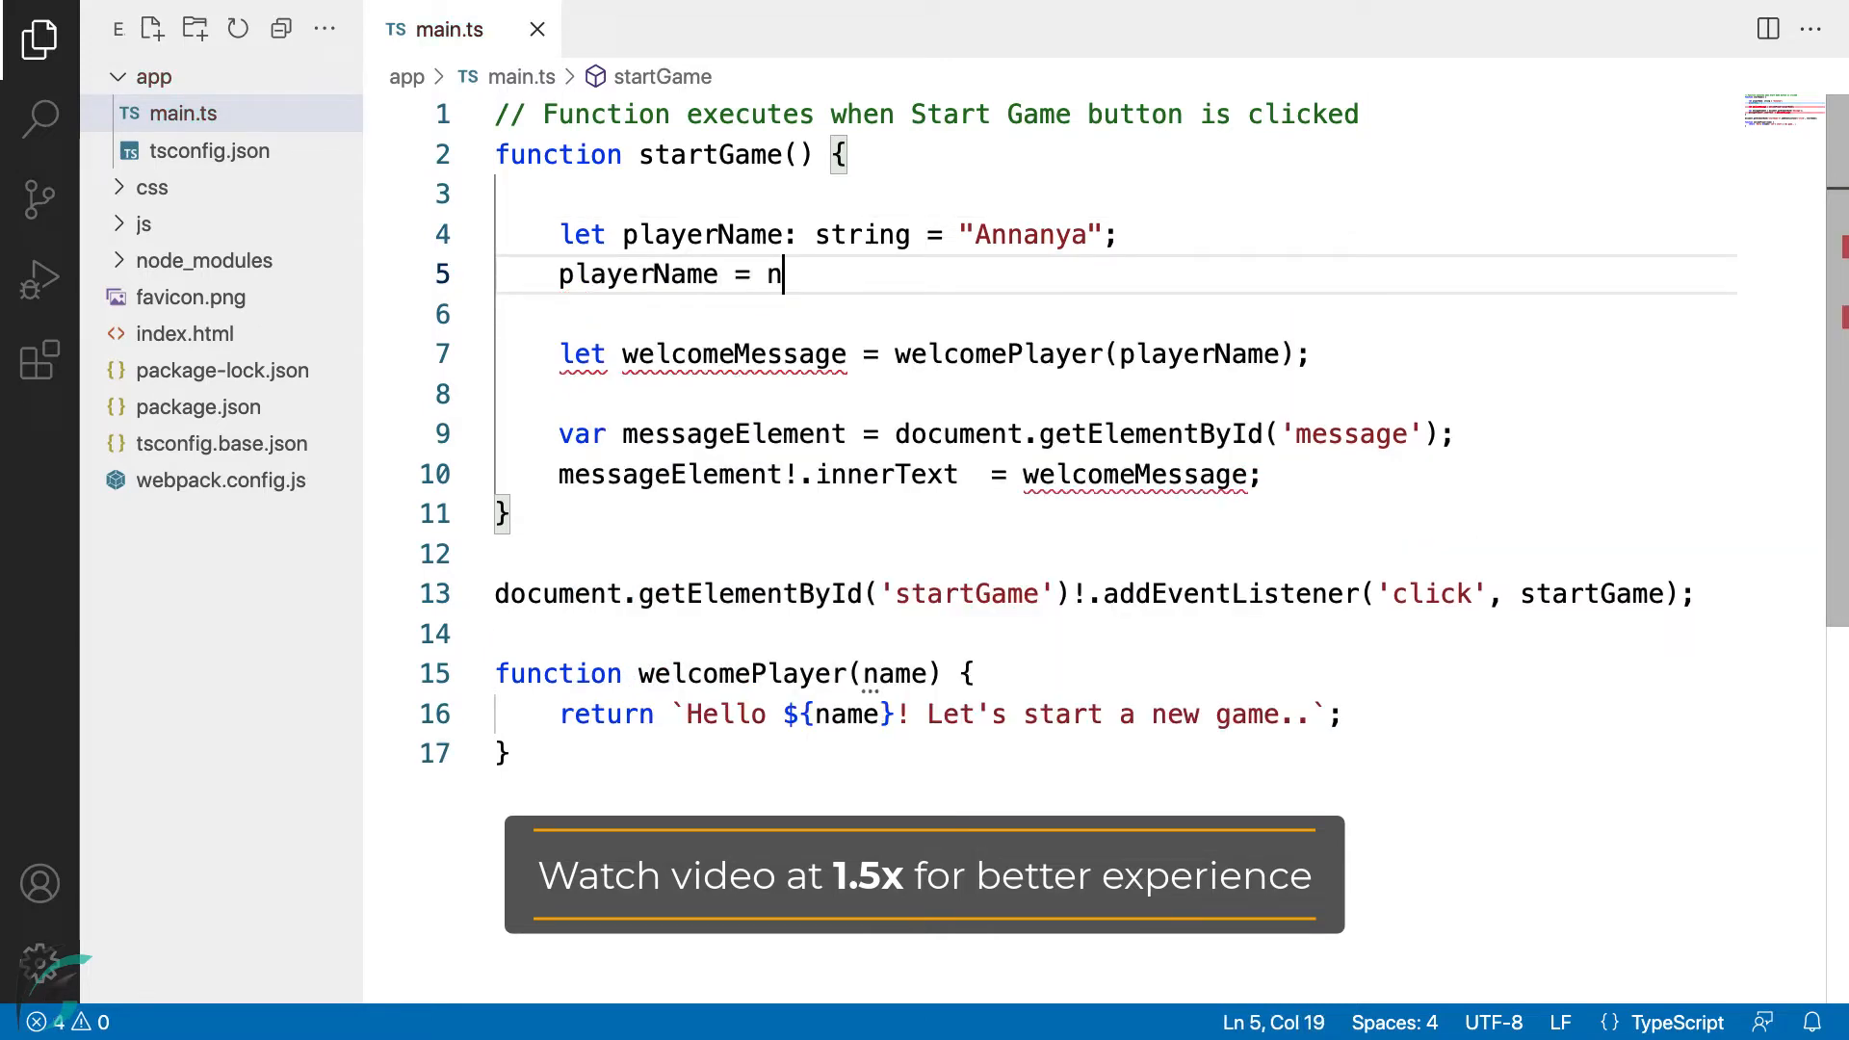
type("ull;")
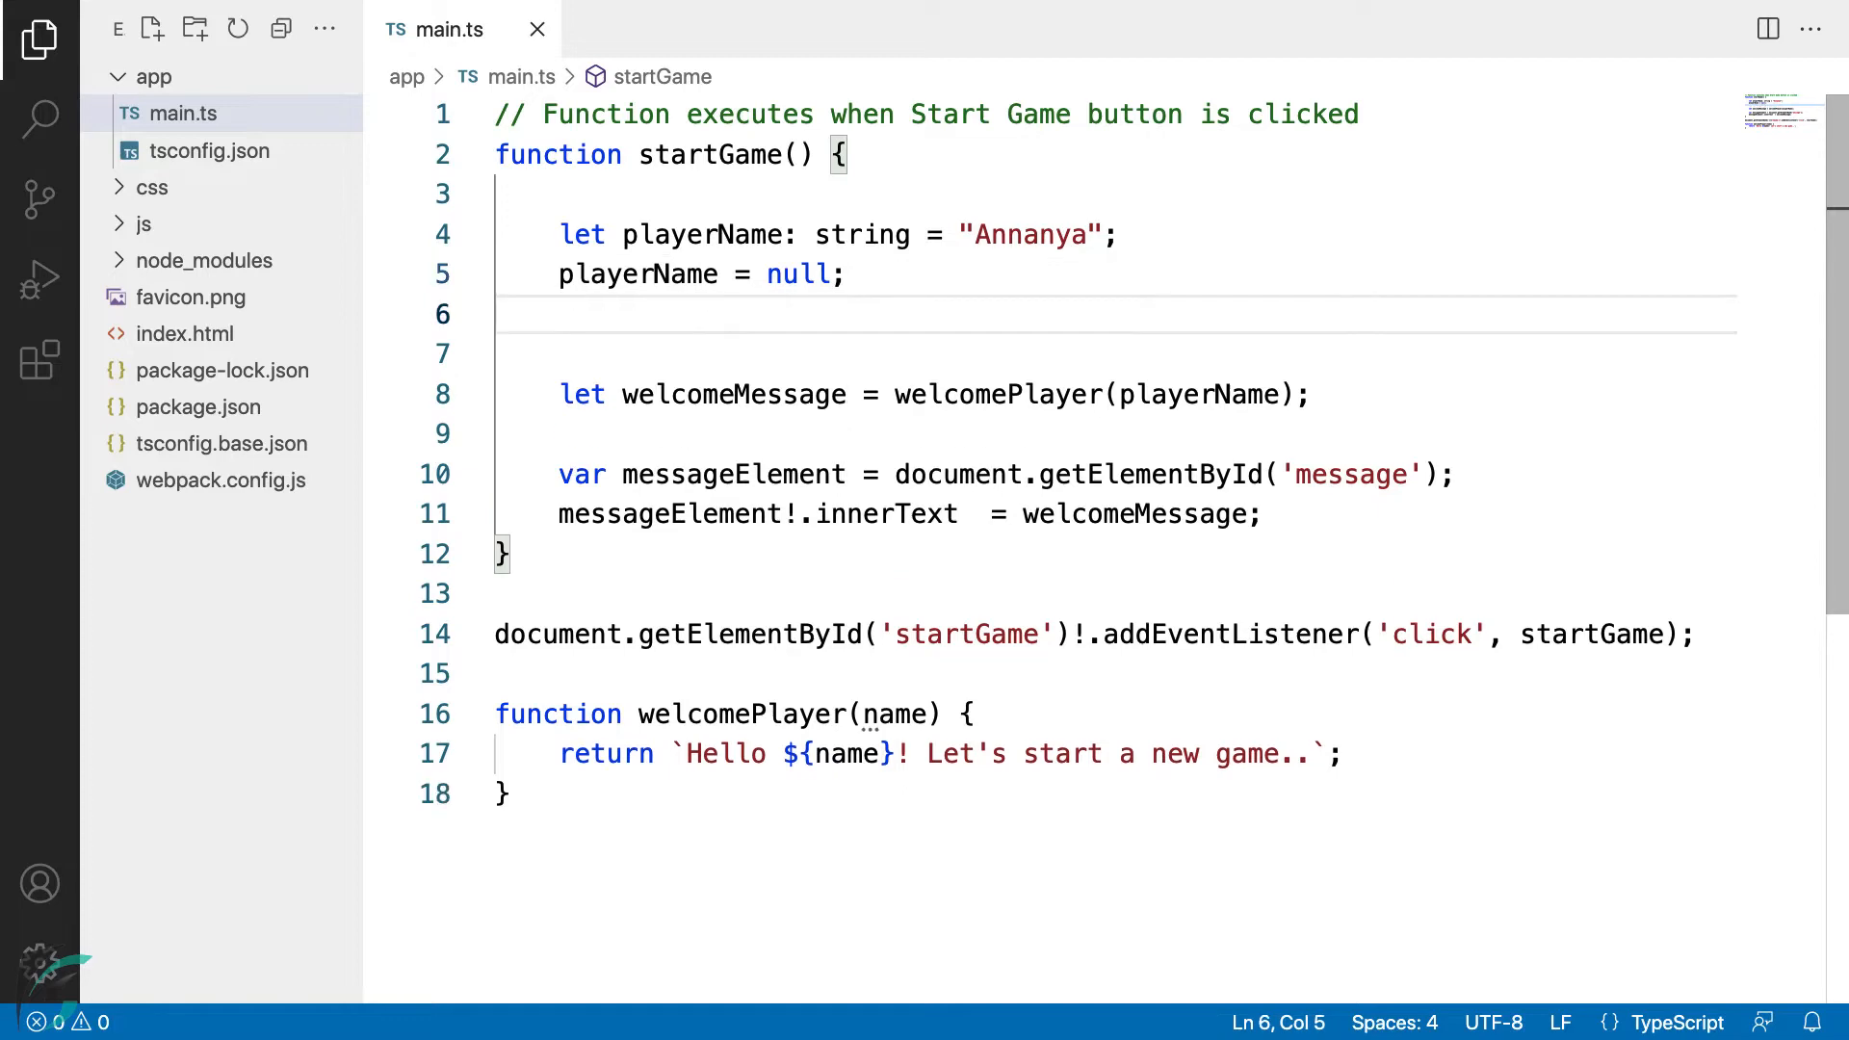
type("playerName")
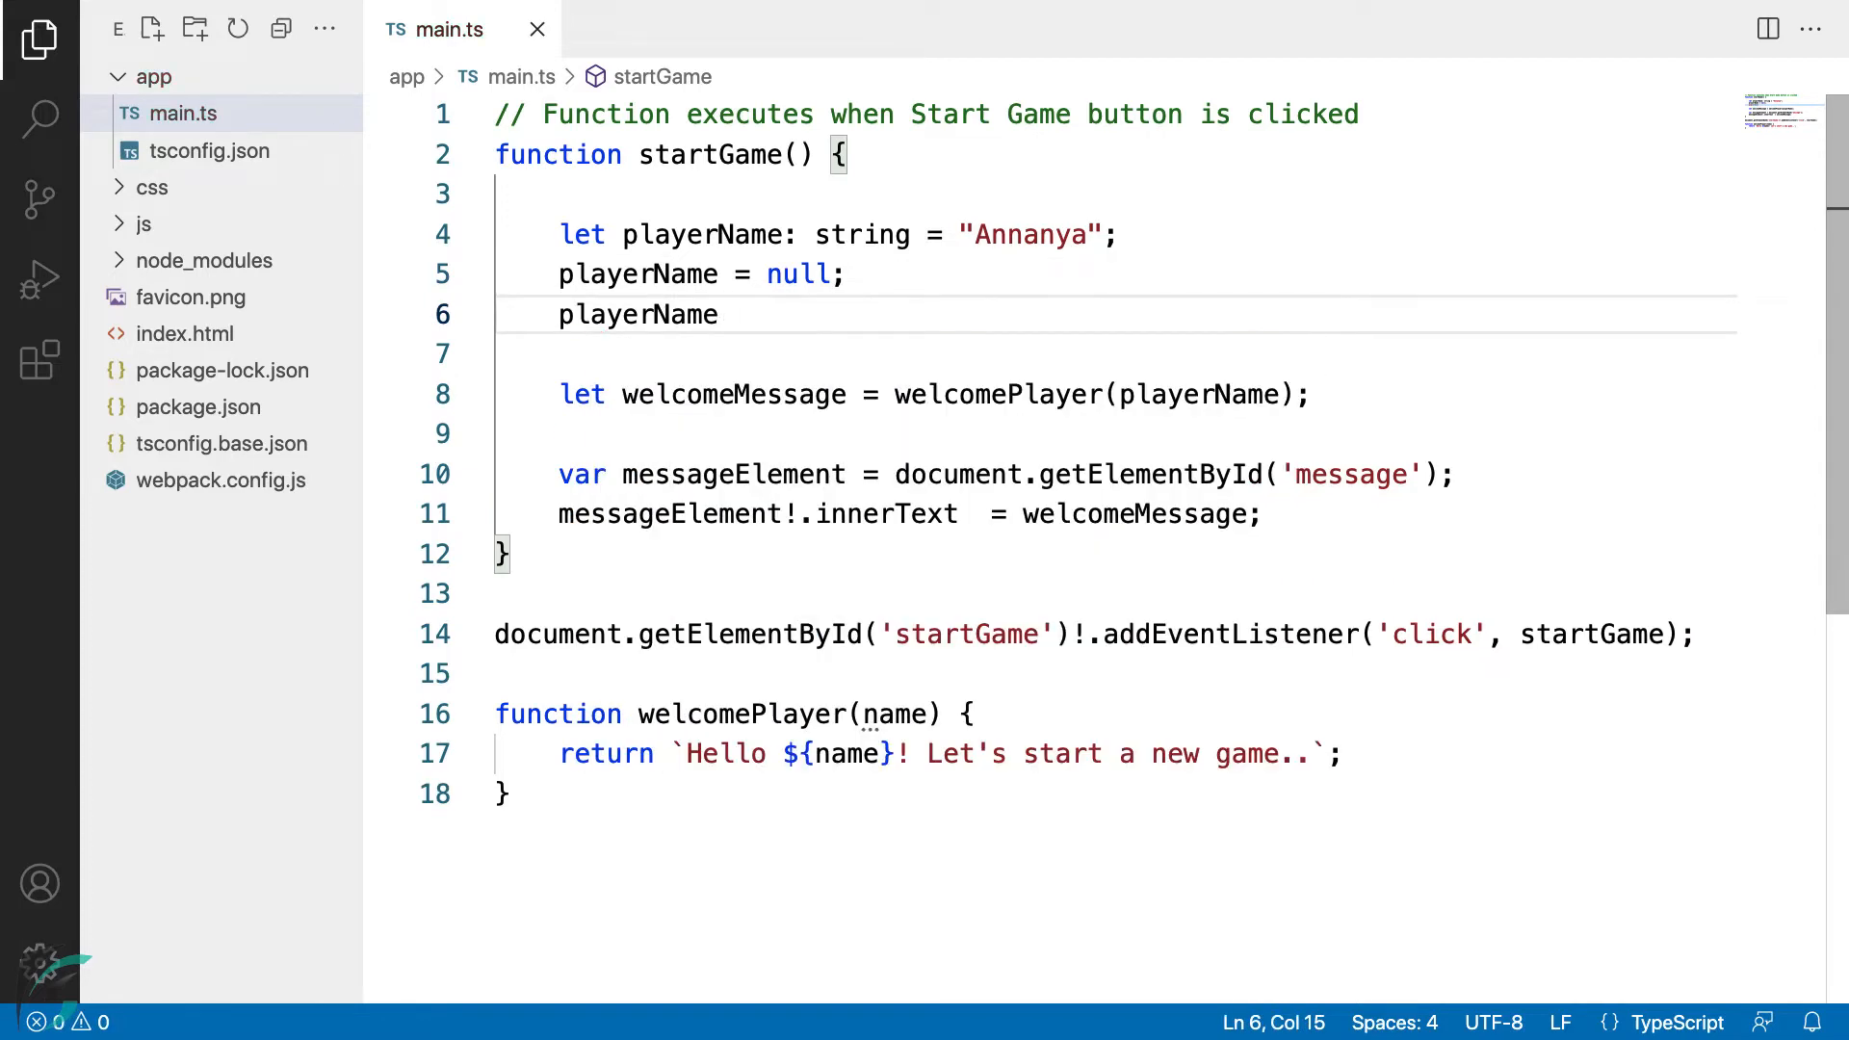
type("= undefined")
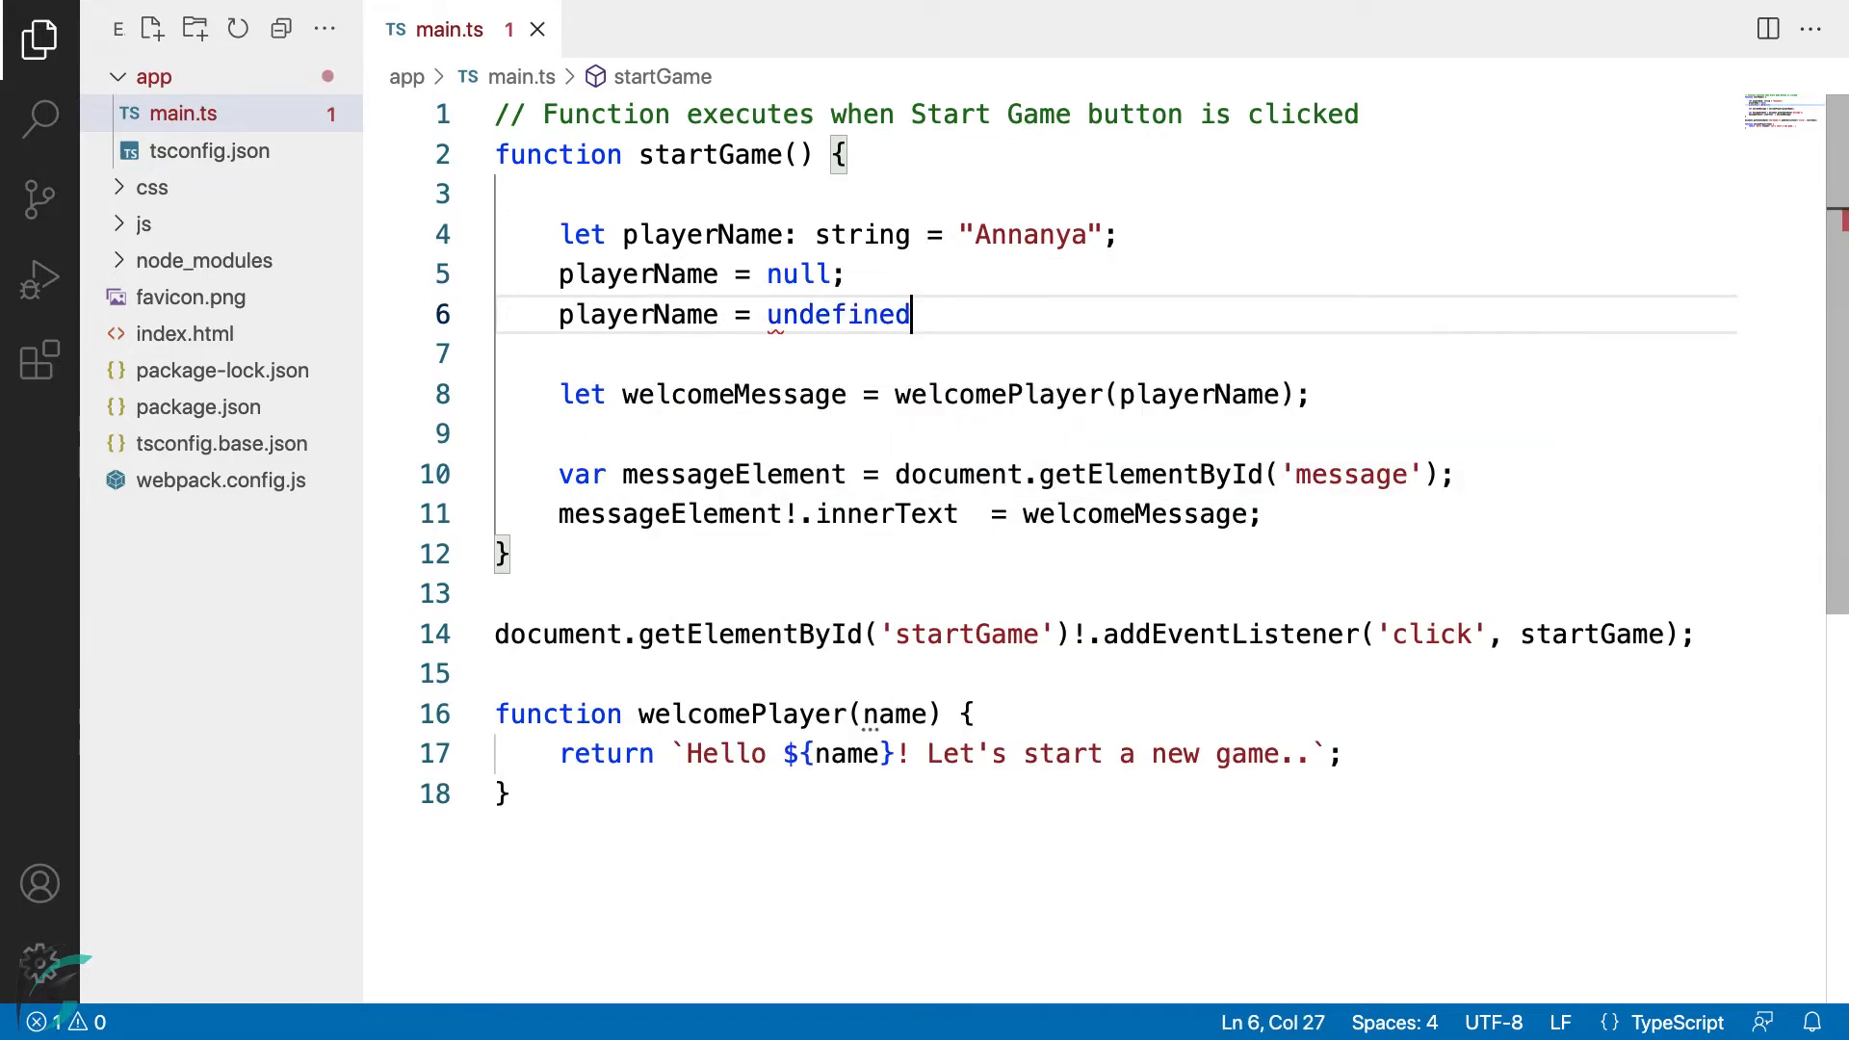
type(";")
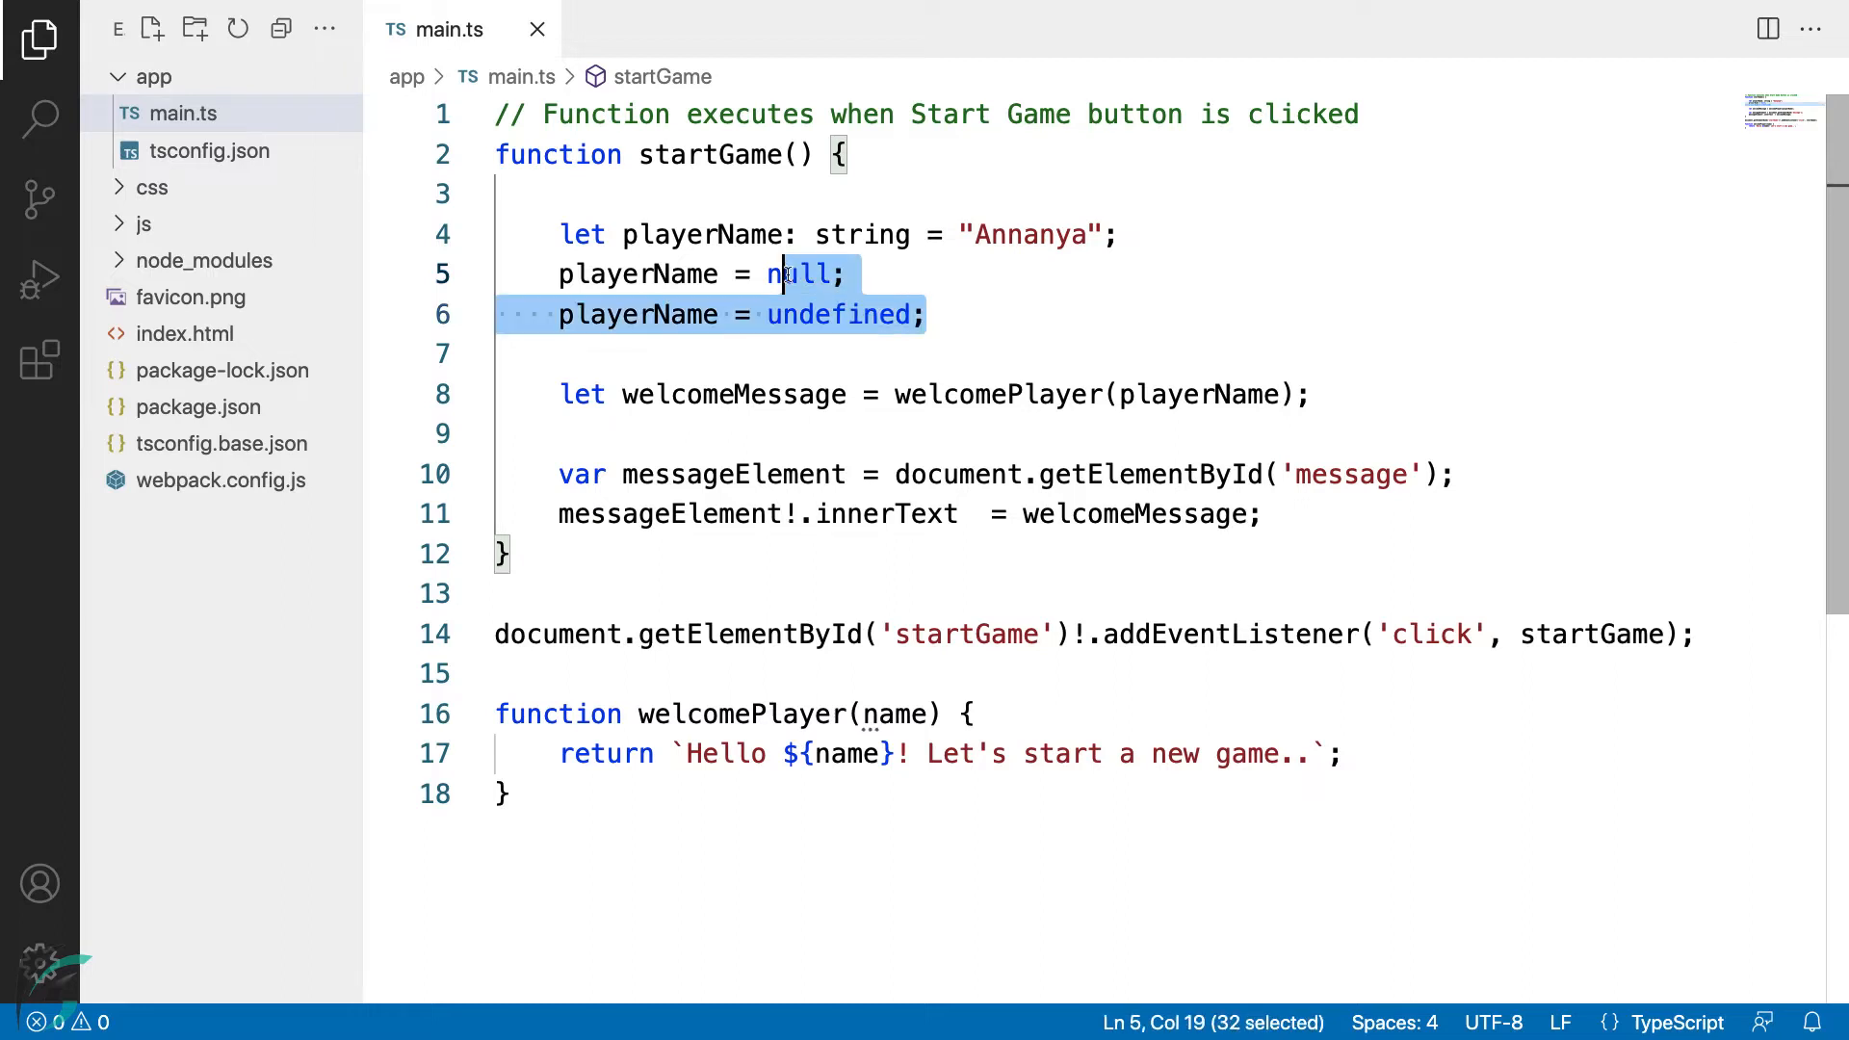
Comment out both assignments and strip the = "Annanya" initializer, leaving playerName an uninitialized string.
key("ctrl+/")
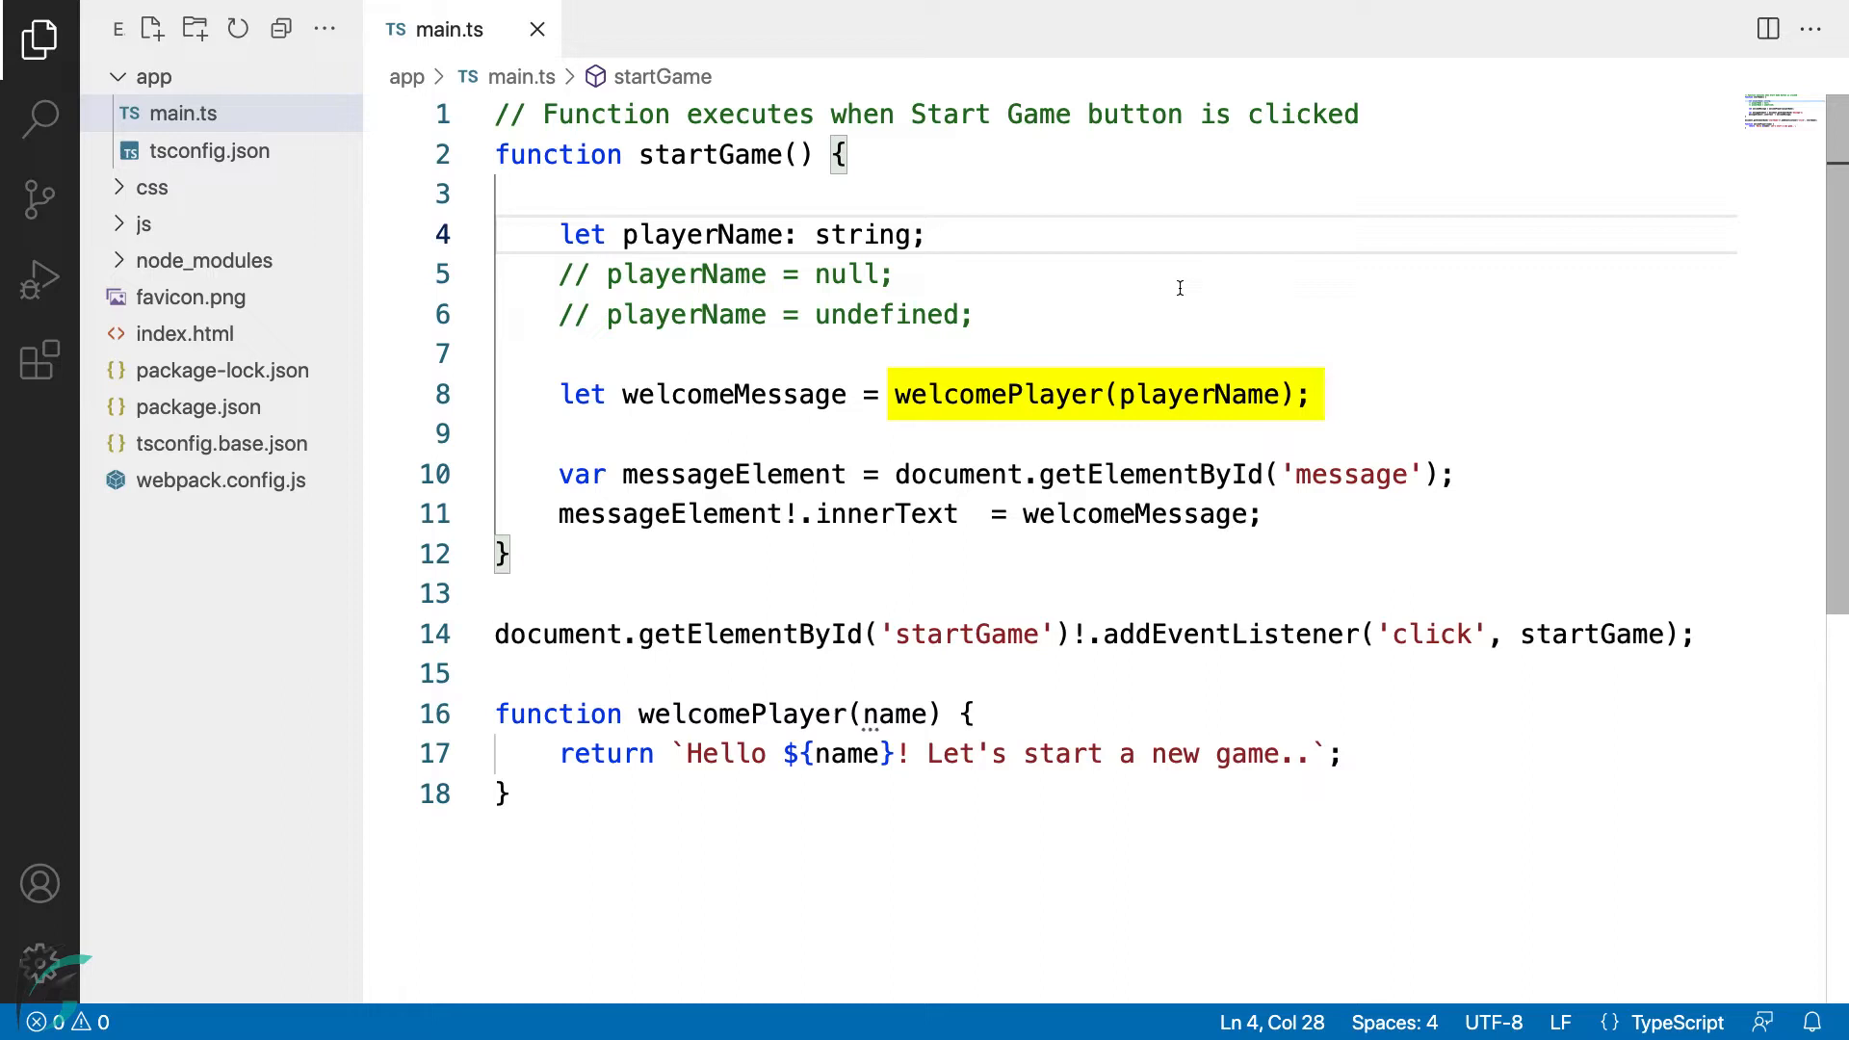
mouse_move(1331, 403)
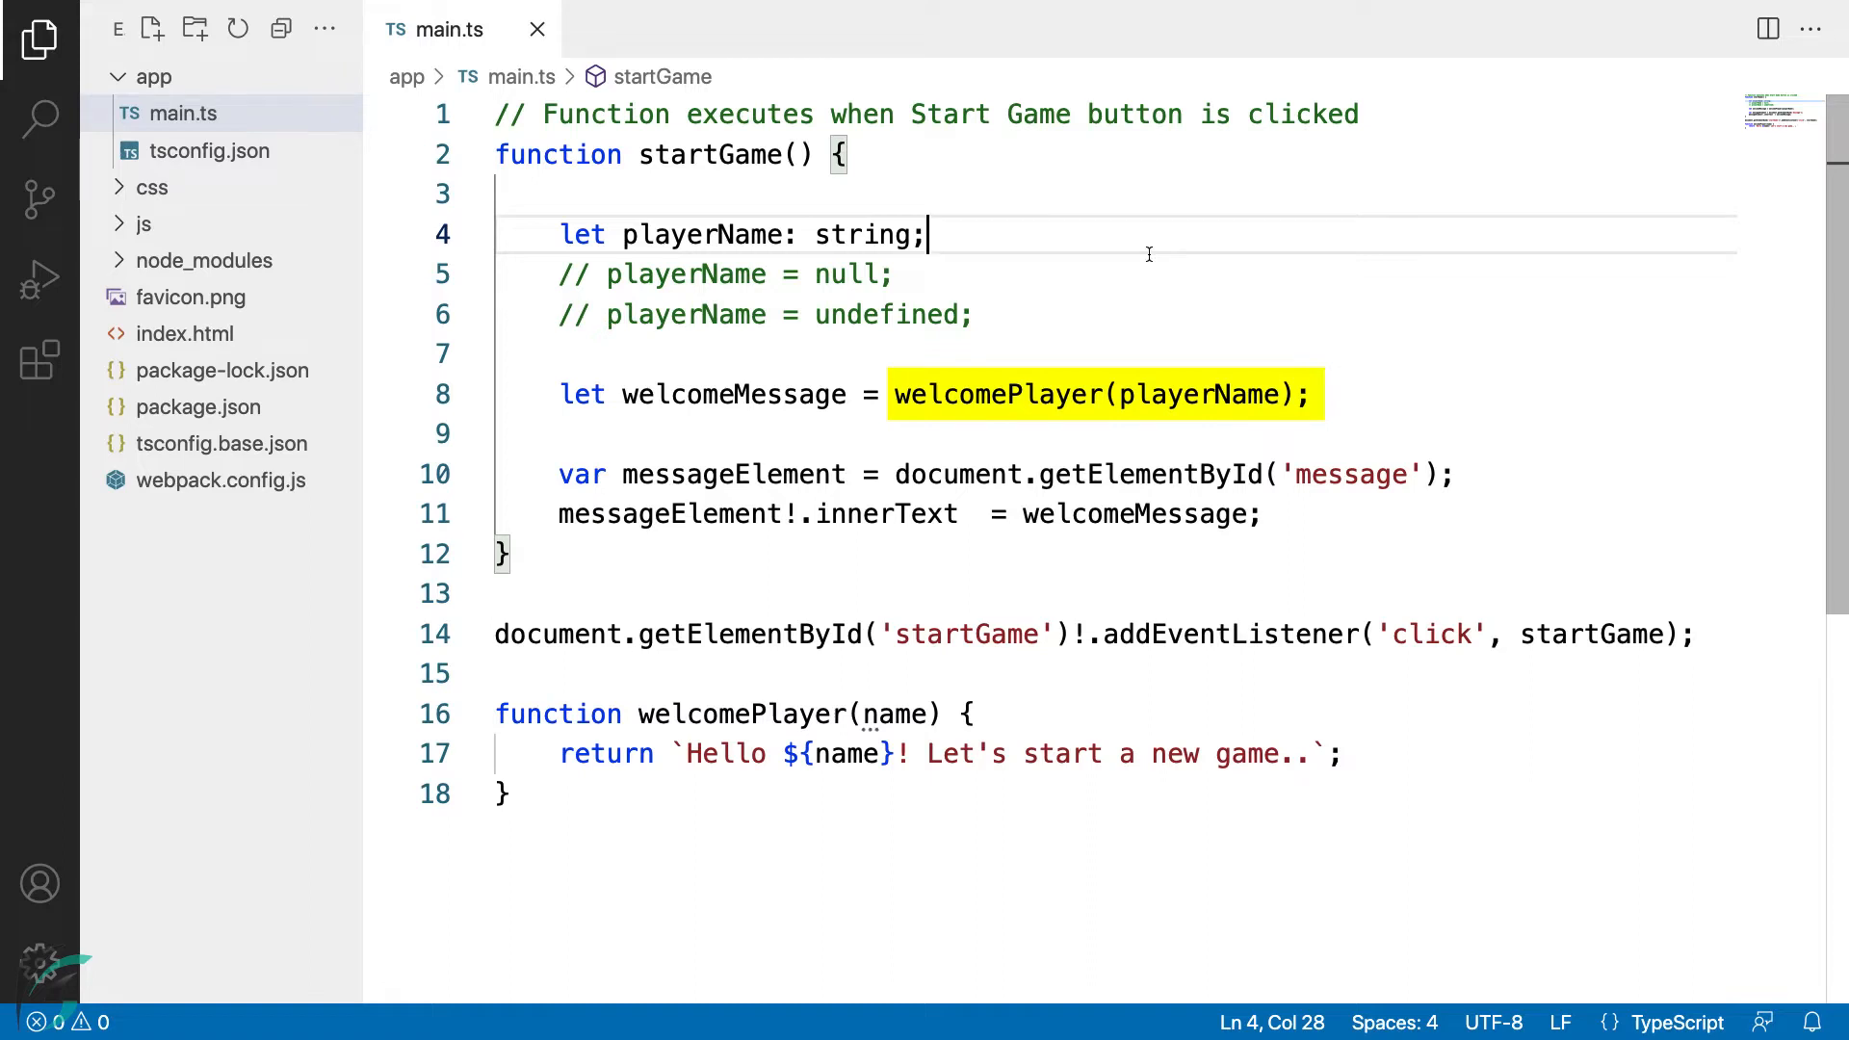
left_click(1148, 254)
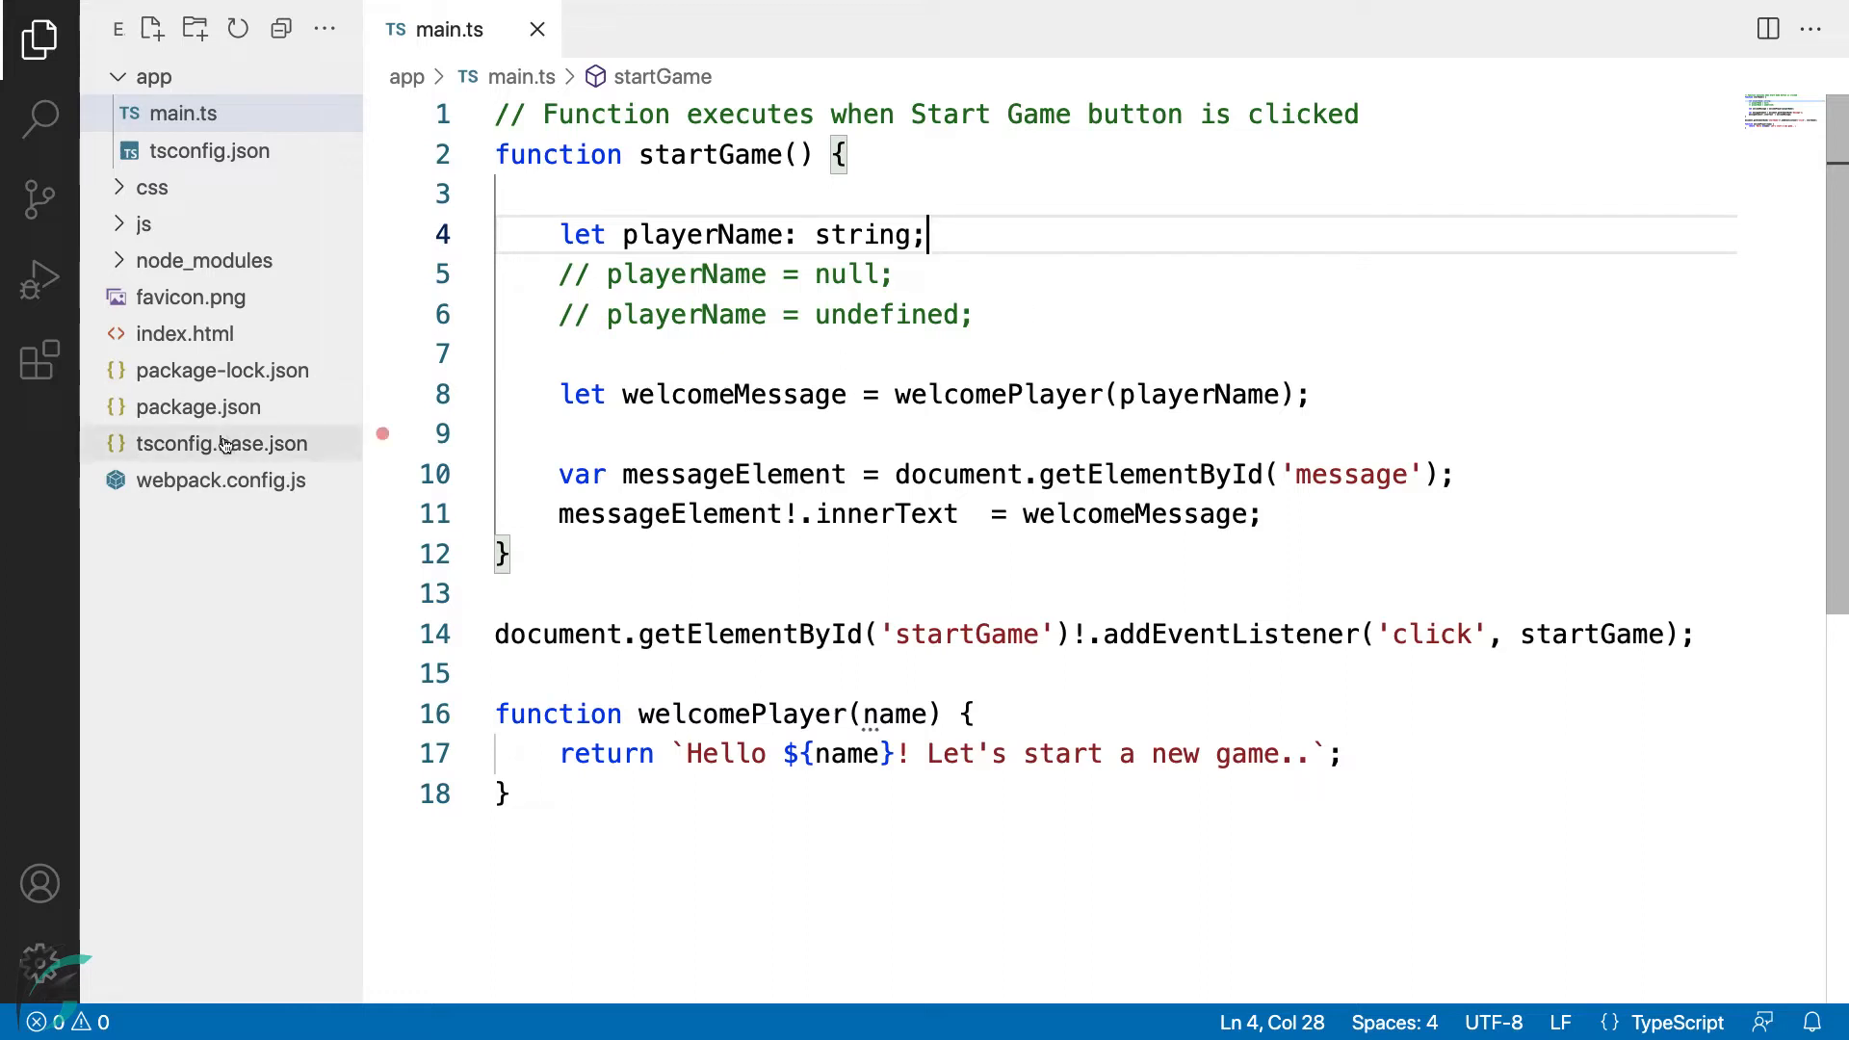
Enable "strictNullChecks": true in tsconfig.base.json so the unassigned playerName is flagged.
left_click(224, 443)
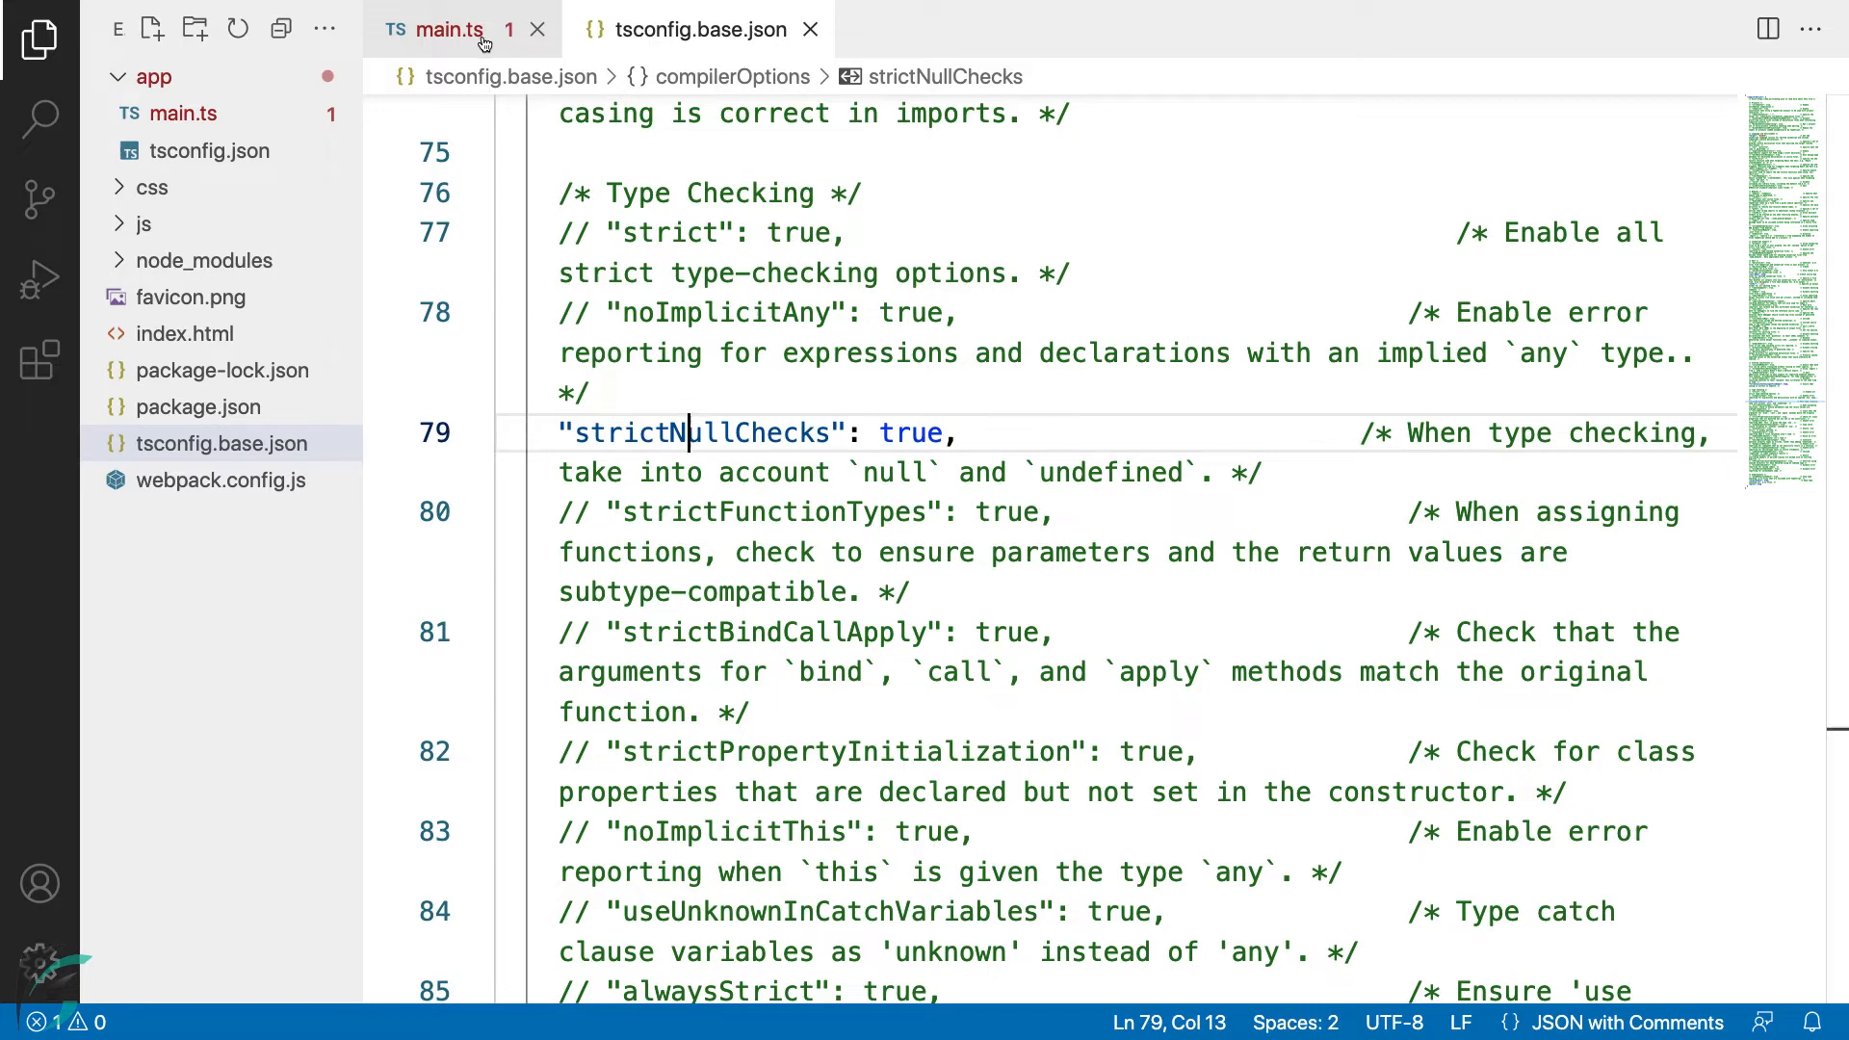
mouse_move(443, 29)
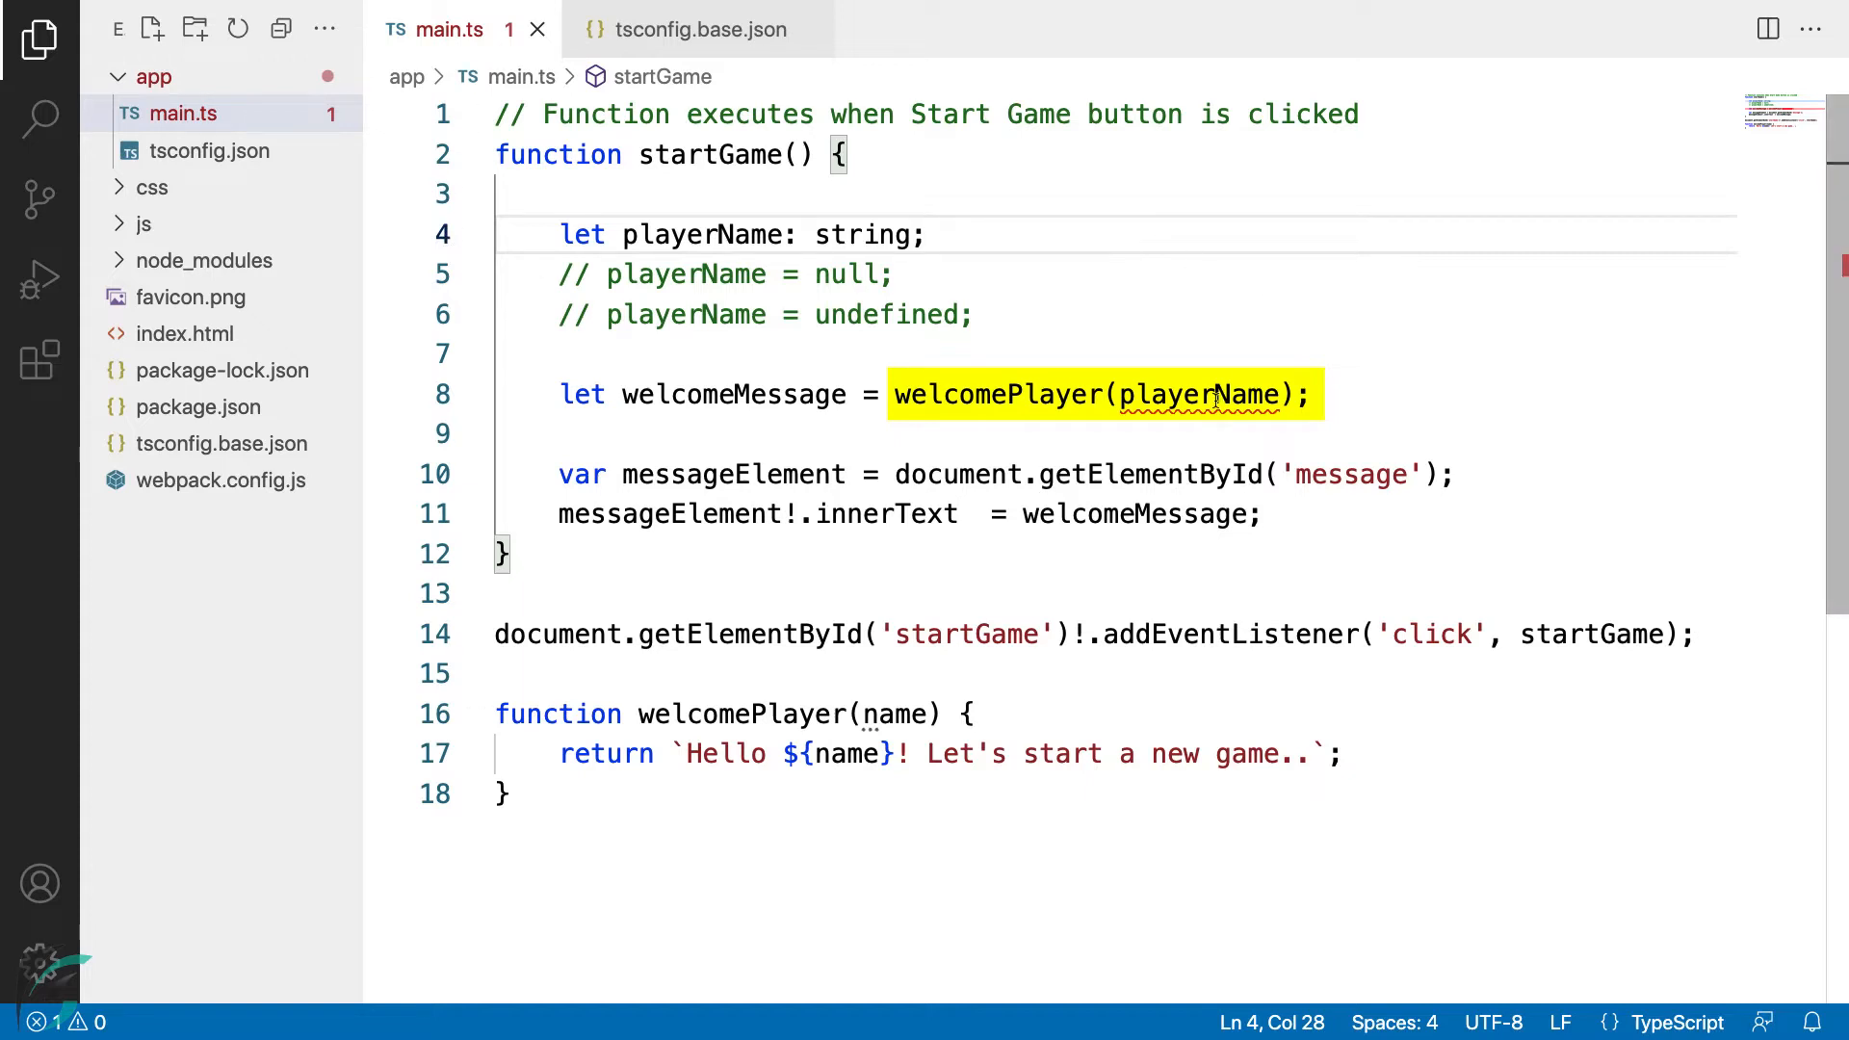
Restore playerName = "Annanya" and uncomment the null and undefined assignments, producing two type errors.
left_click(1191, 393)
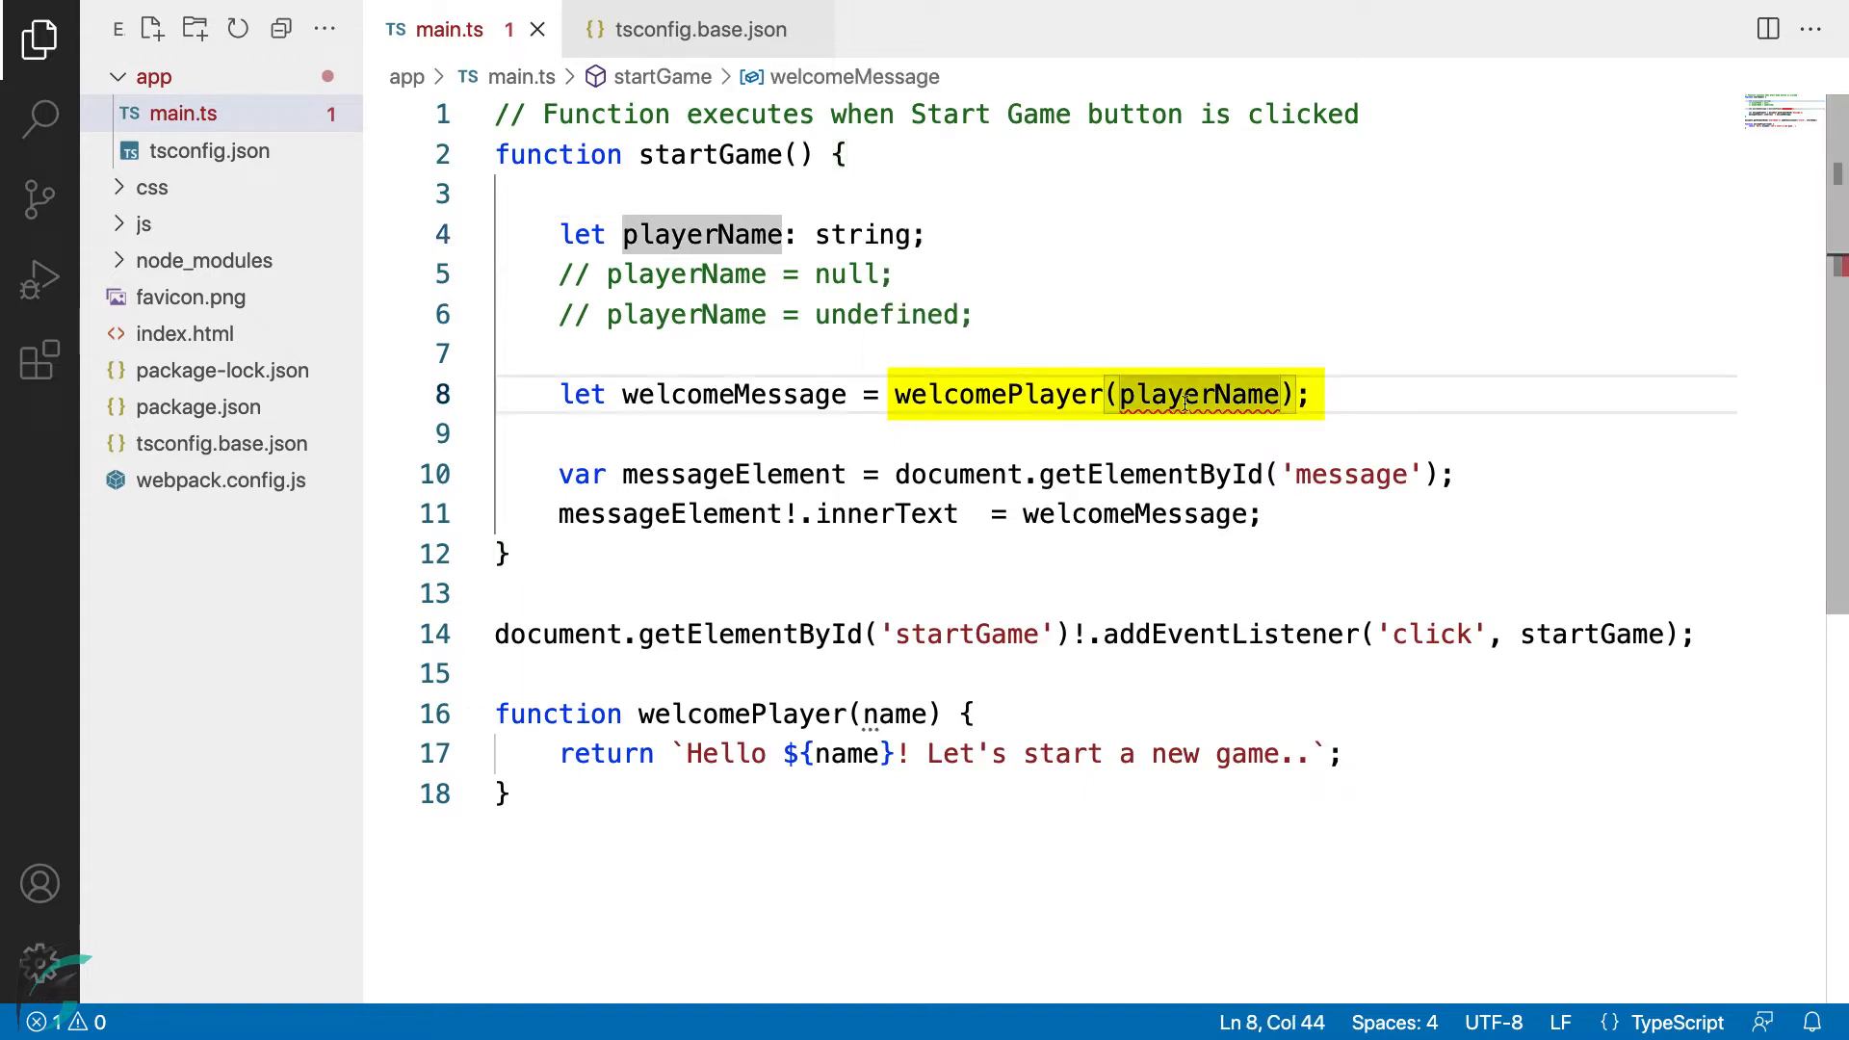
mouse_move(1184, 393)
type(" = \"Annanya\"")
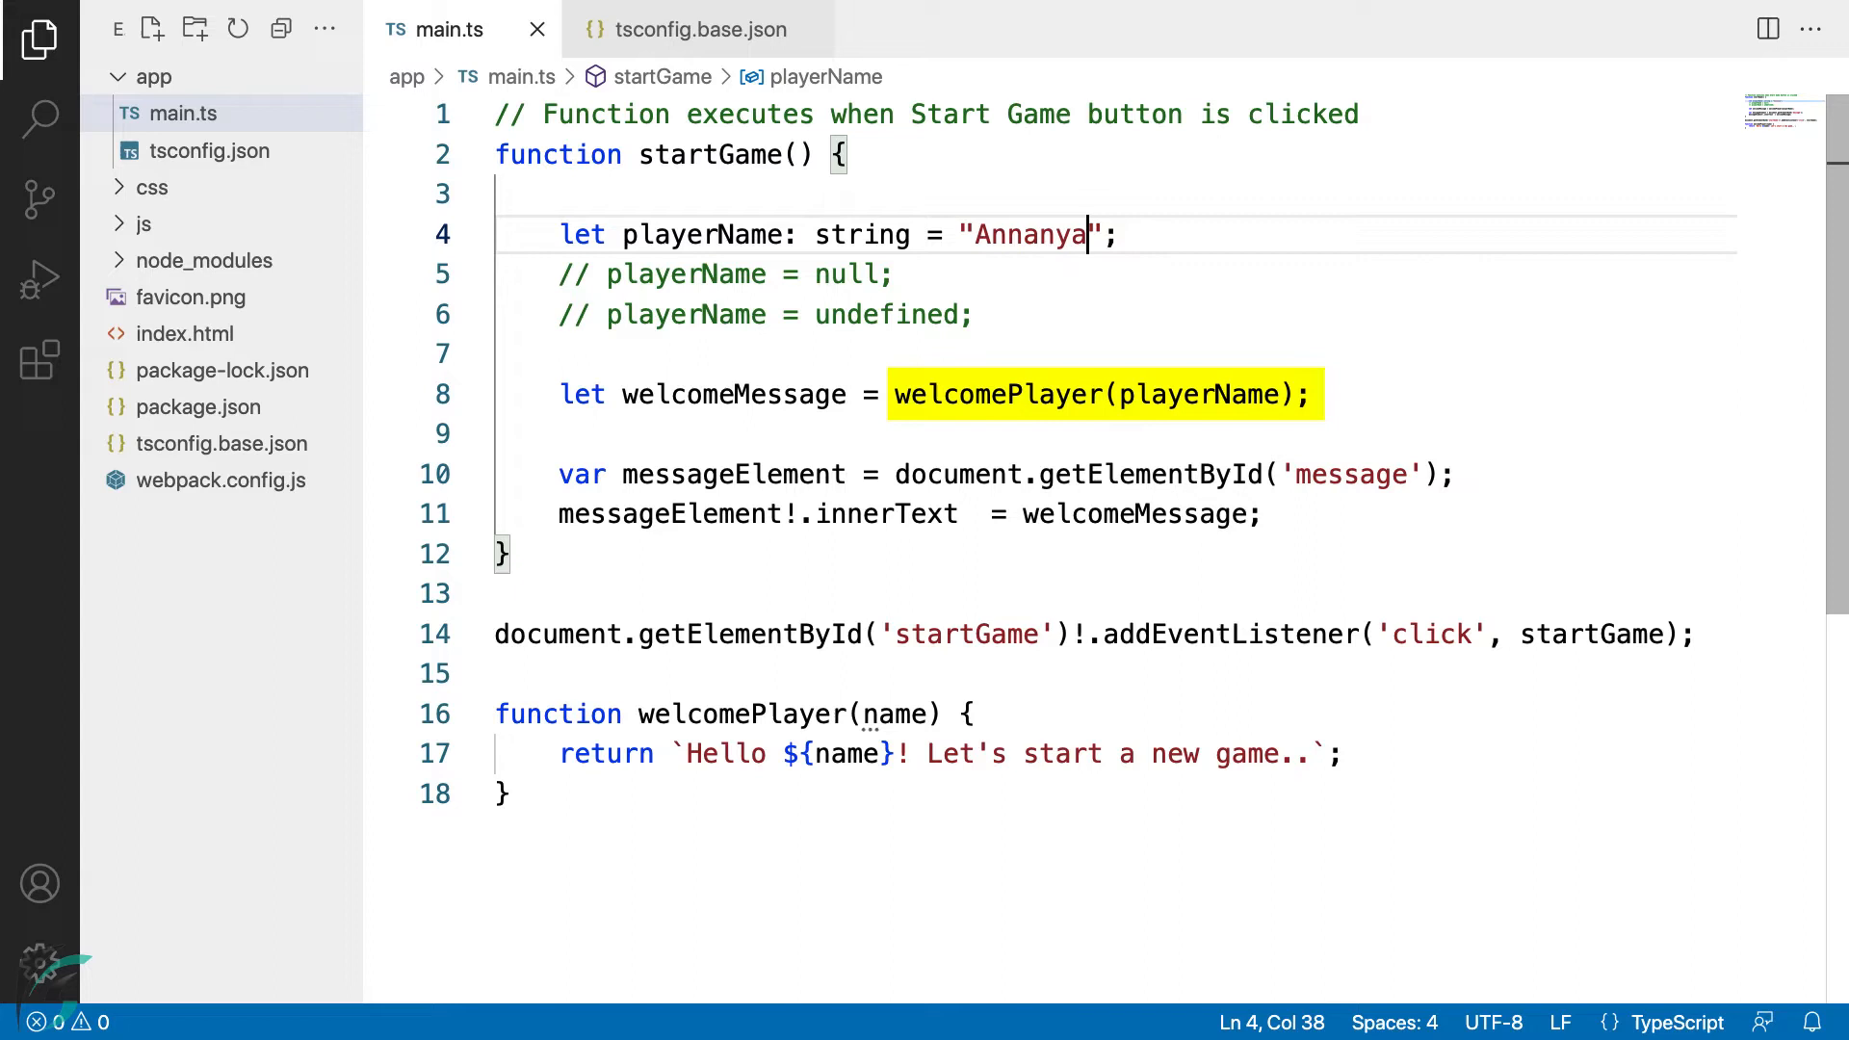
mouse_move(1206, 393)
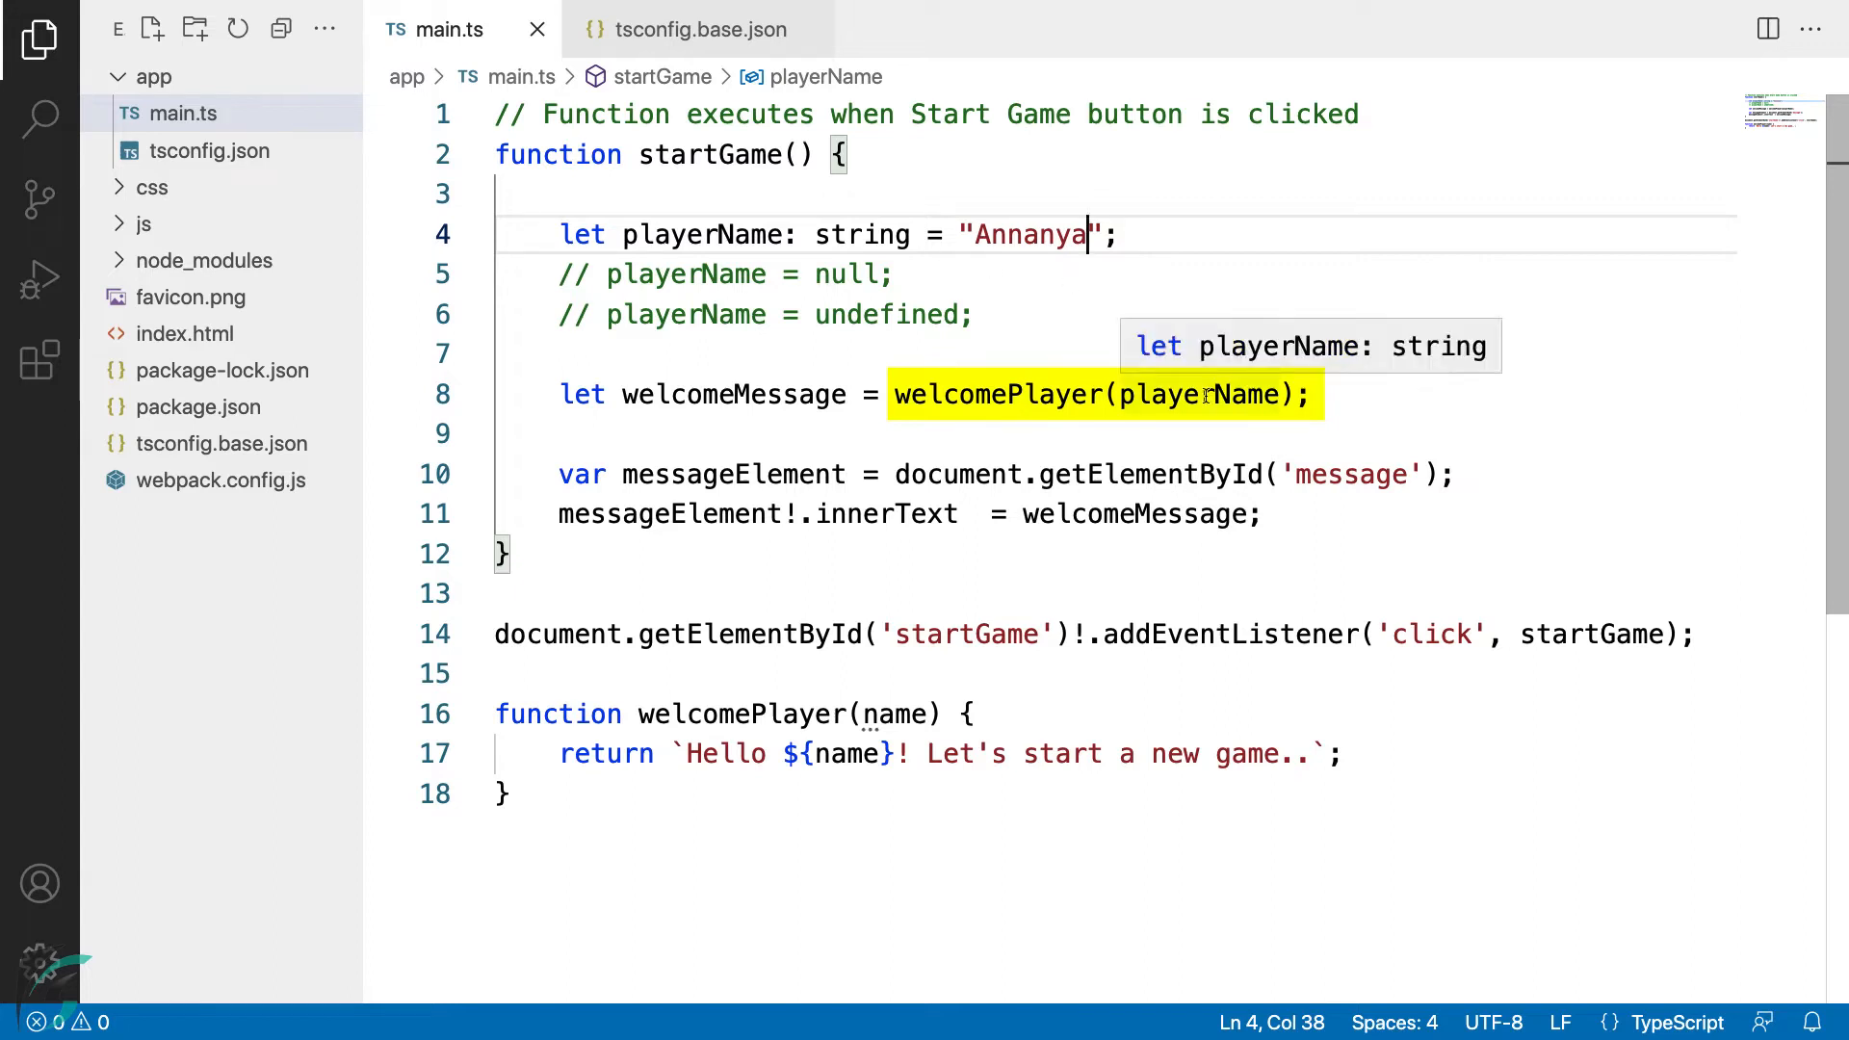
left_click(782, 273)
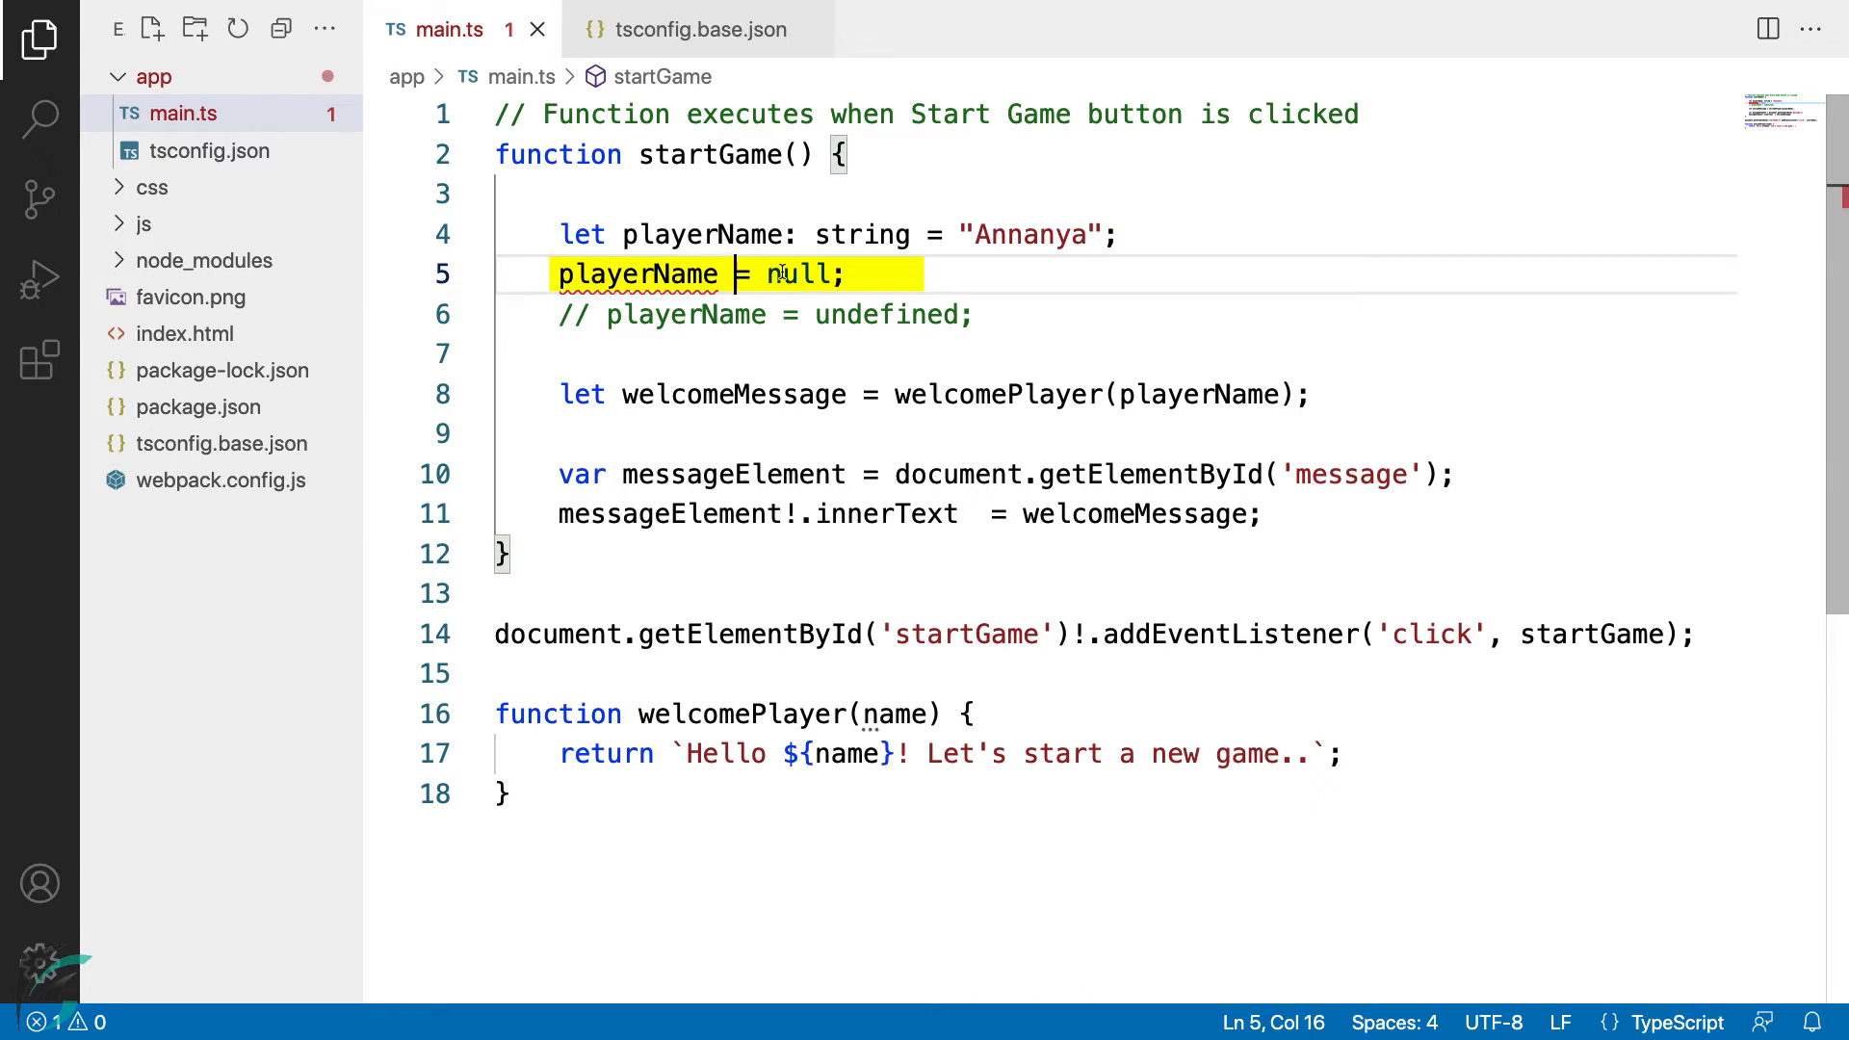
mouse_move(638, 273)
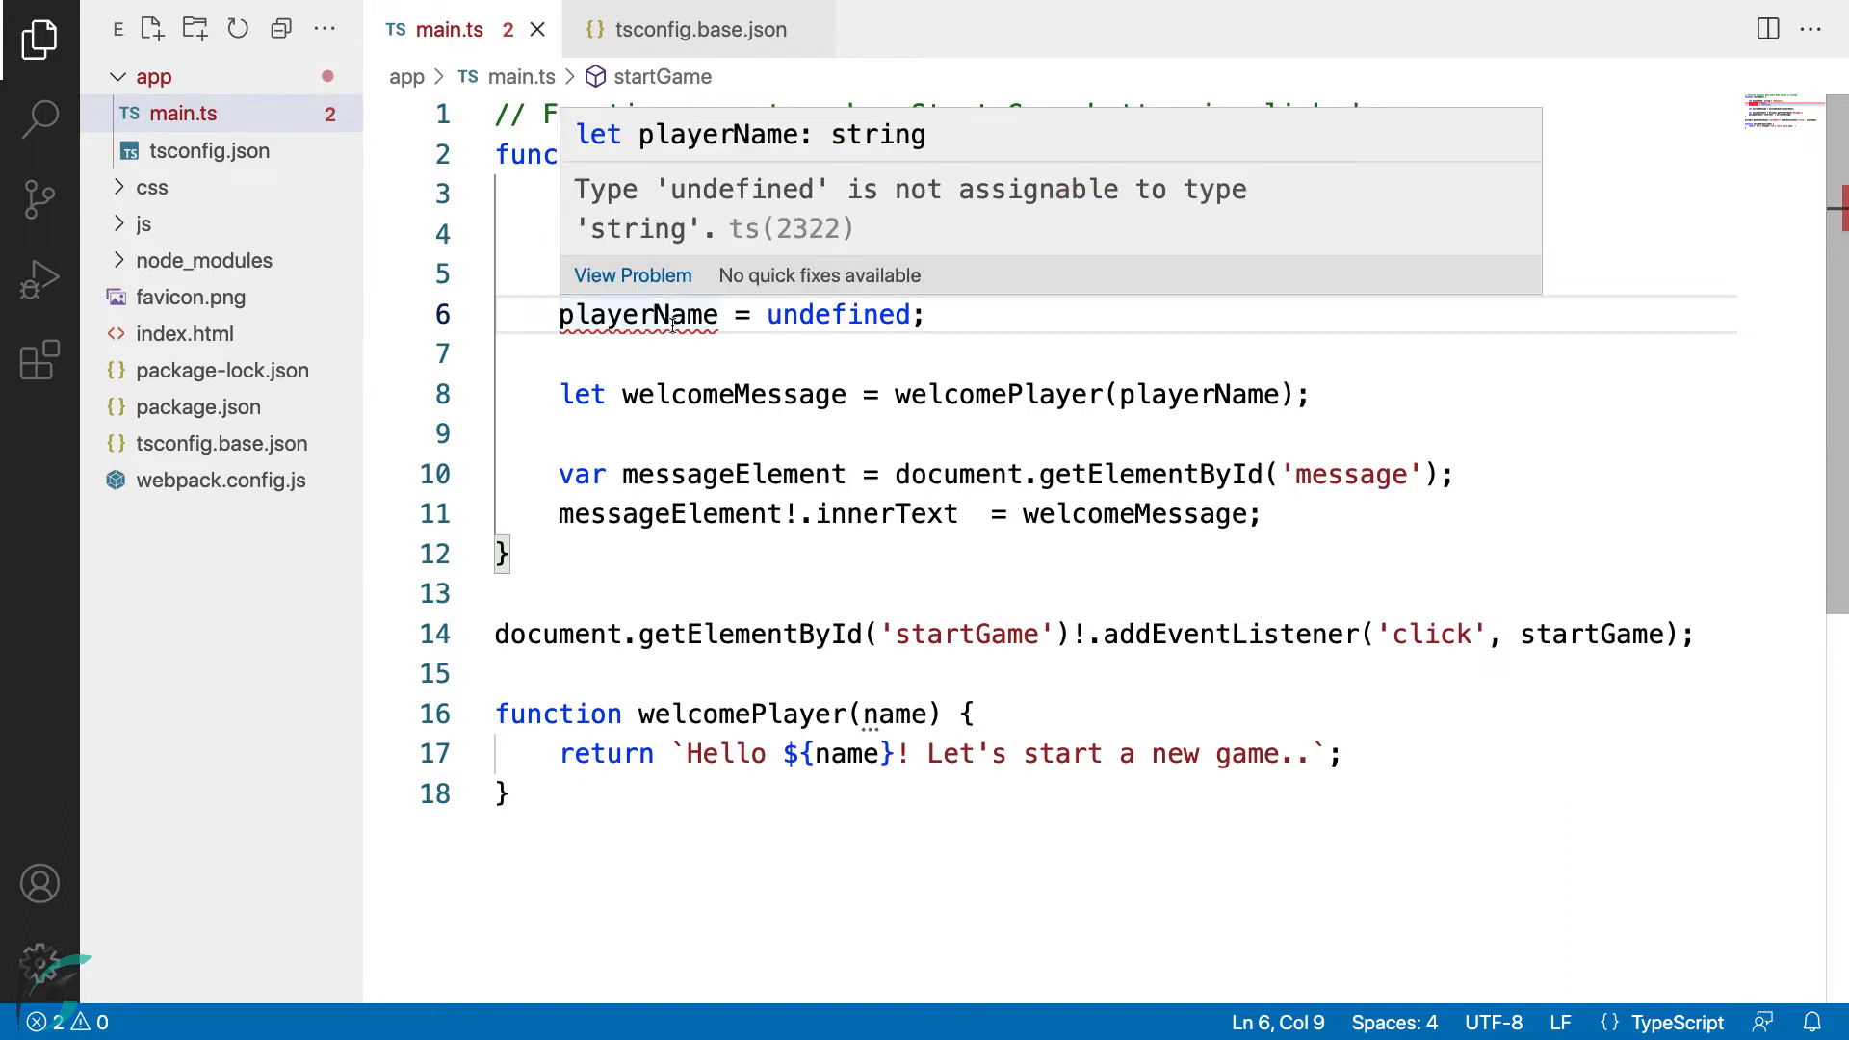
Show the strictNullChecks line in tsconfig.base.json, selecting the whole line 79.
left_click(699, 29)
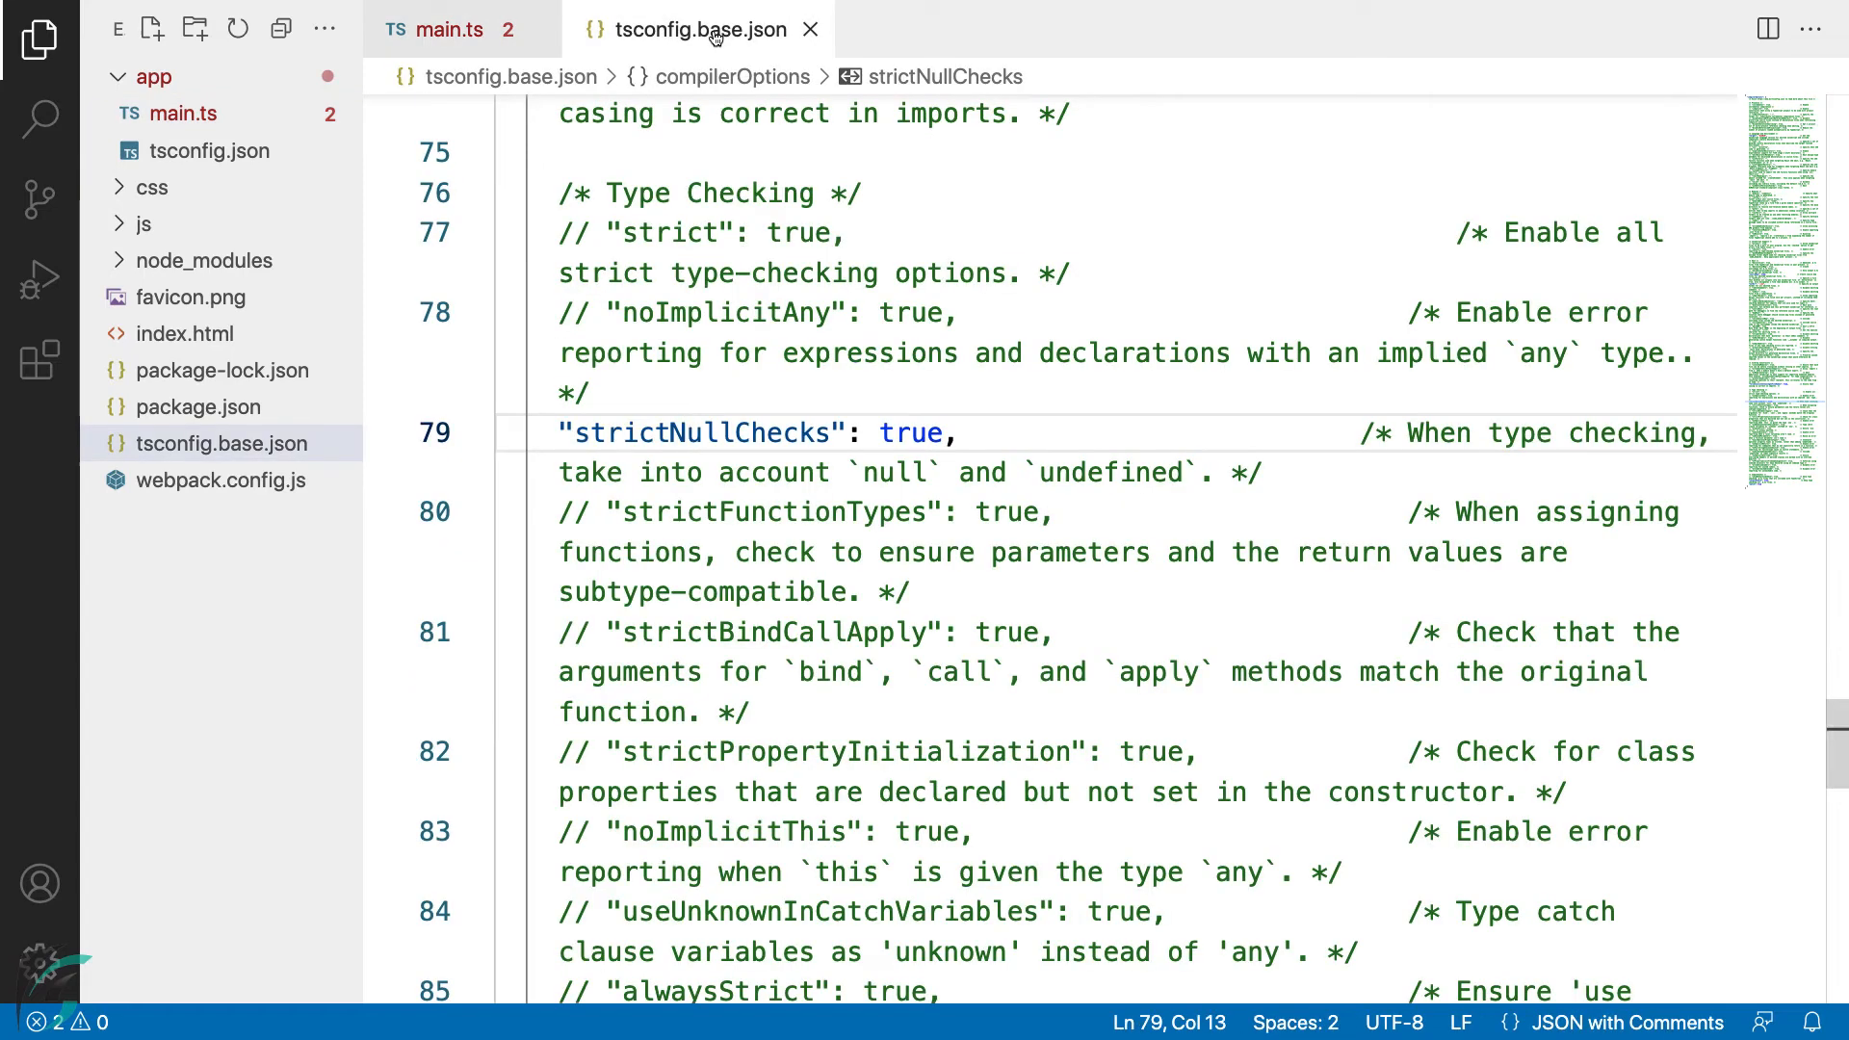
triple_click(707, 433)
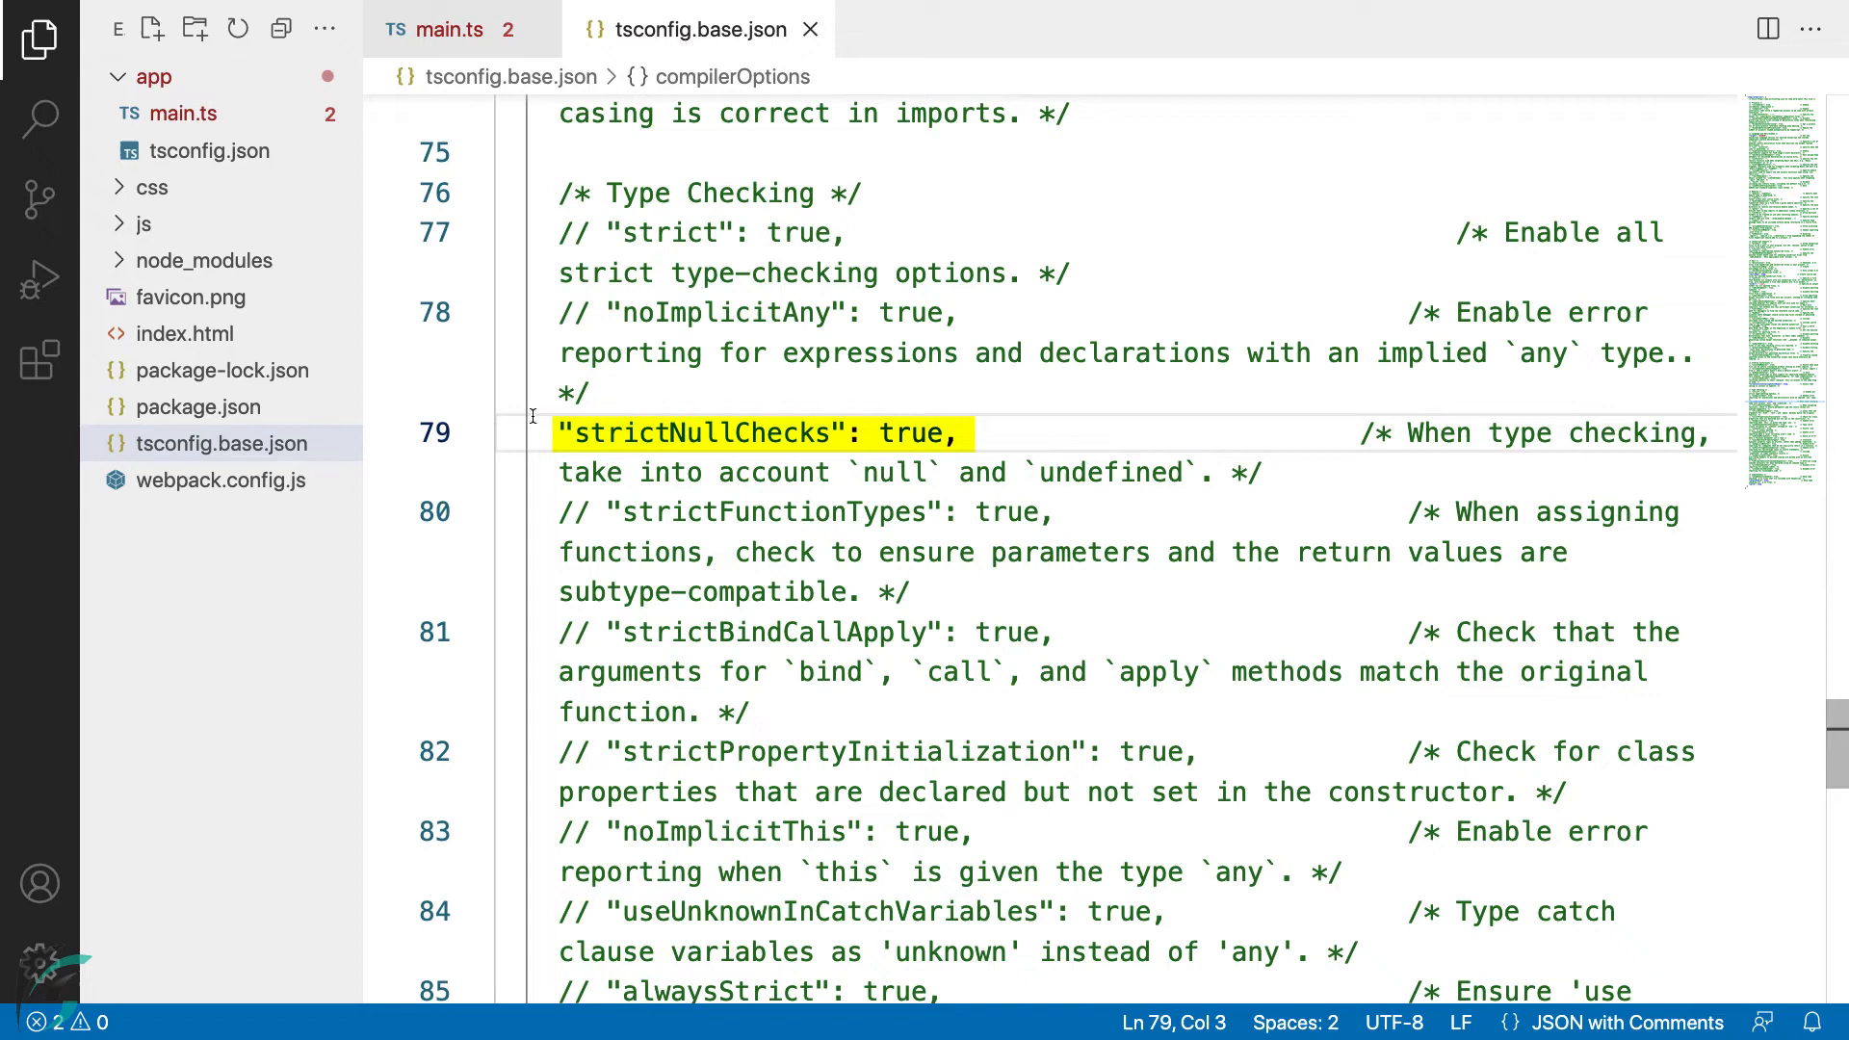
mouse_move(448, 29)
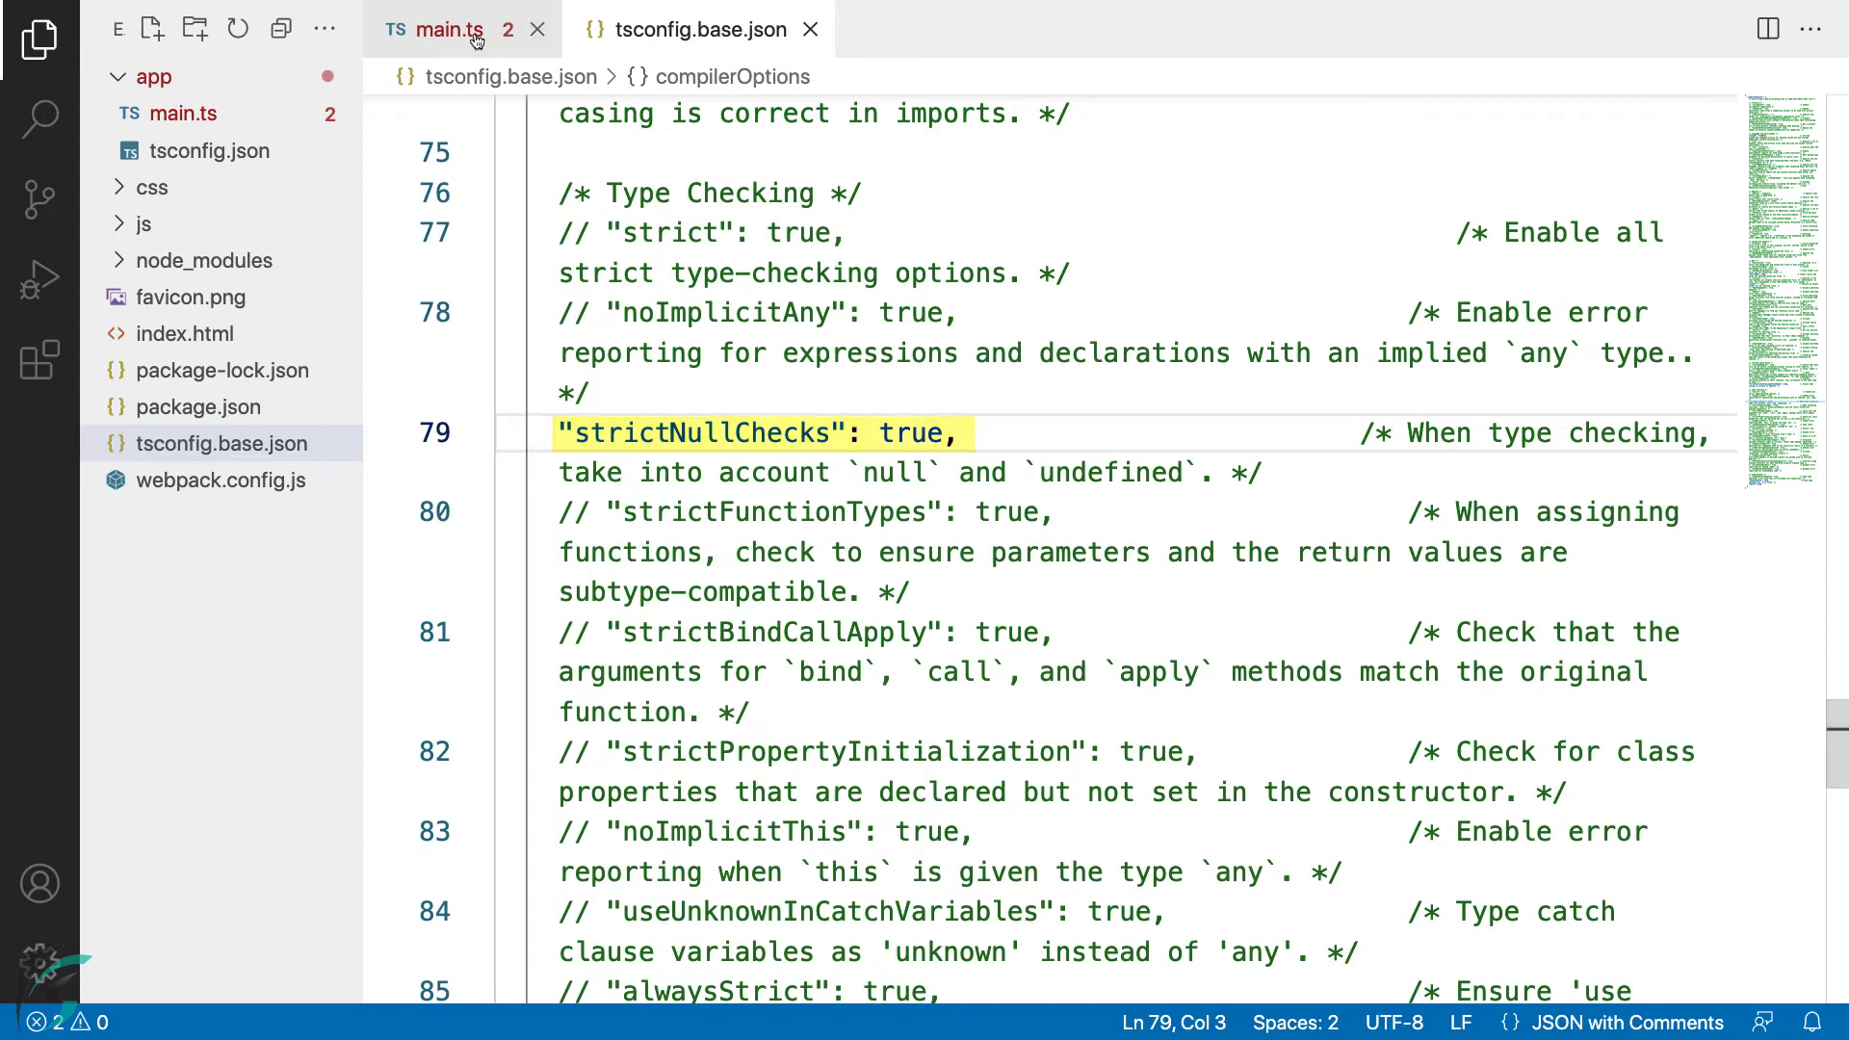
Retype playerName as string | undefined | null = "Annanya" in main.ts, clearing both errors.
left_click(449, 29)
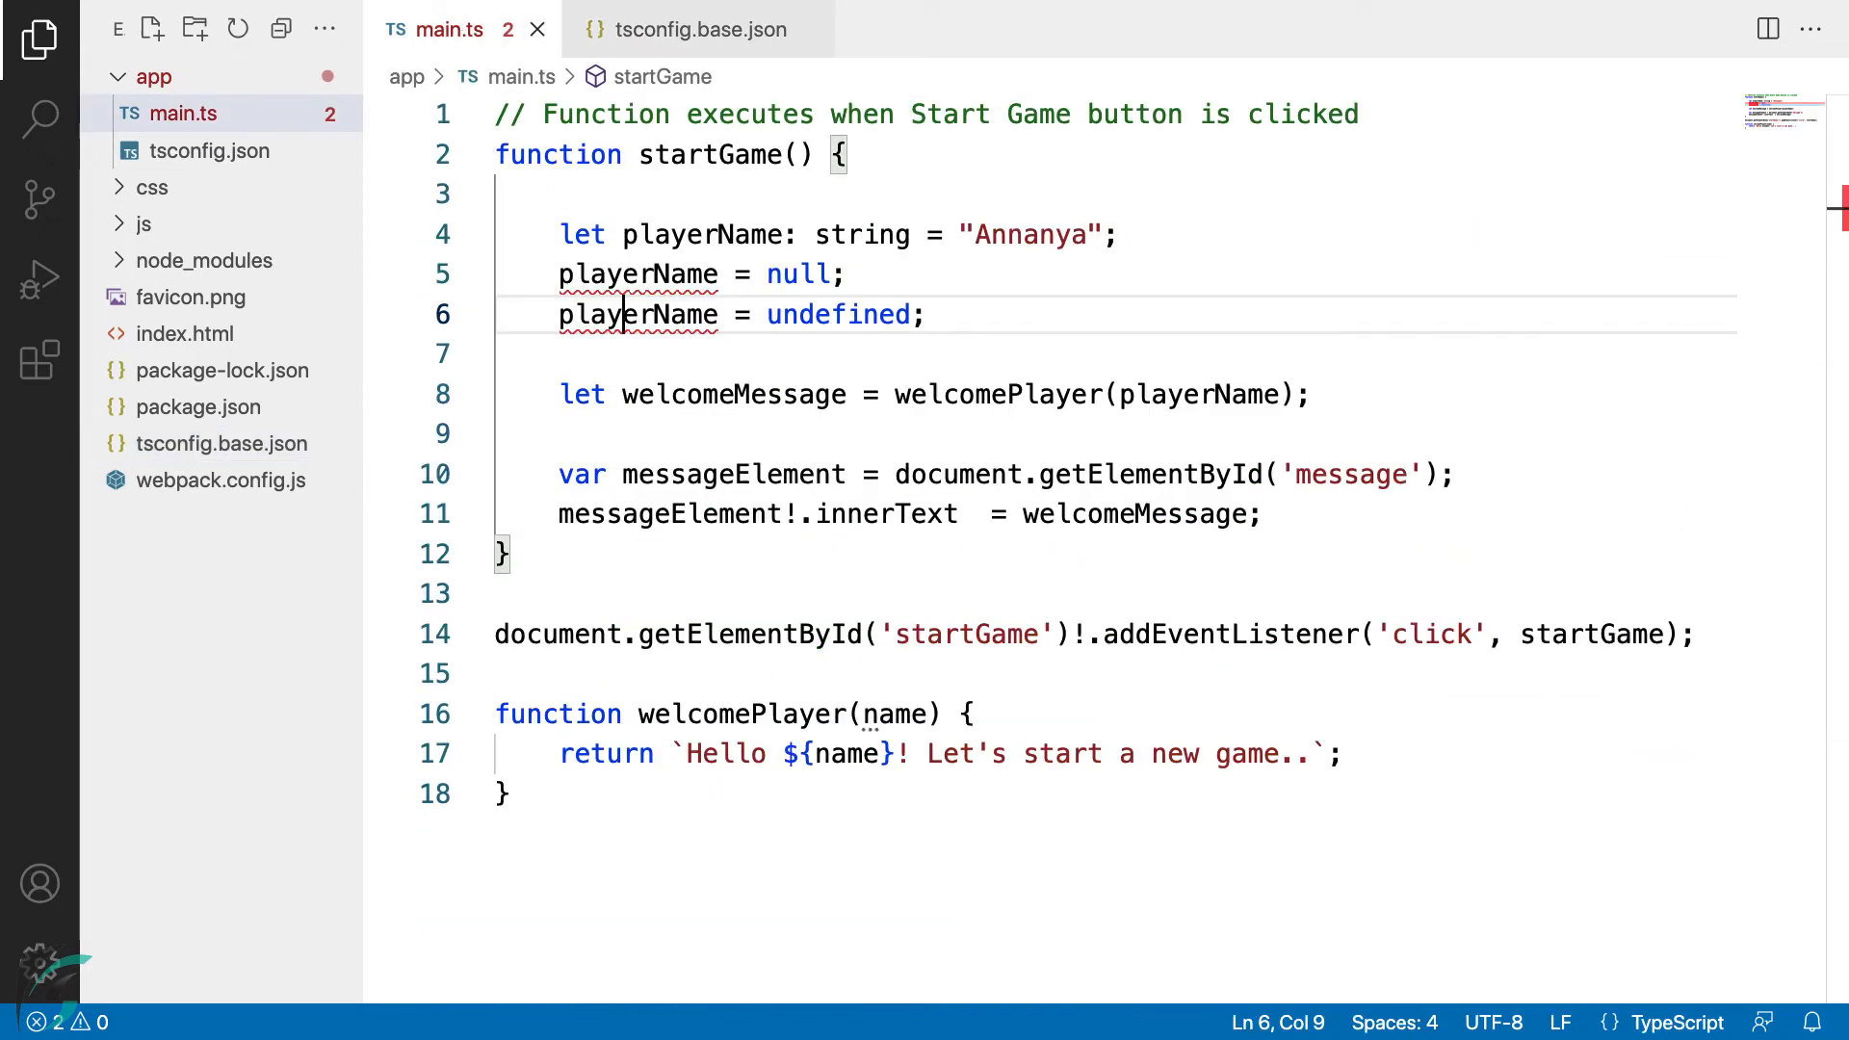
mouse_move(838, 314)
type("| ")
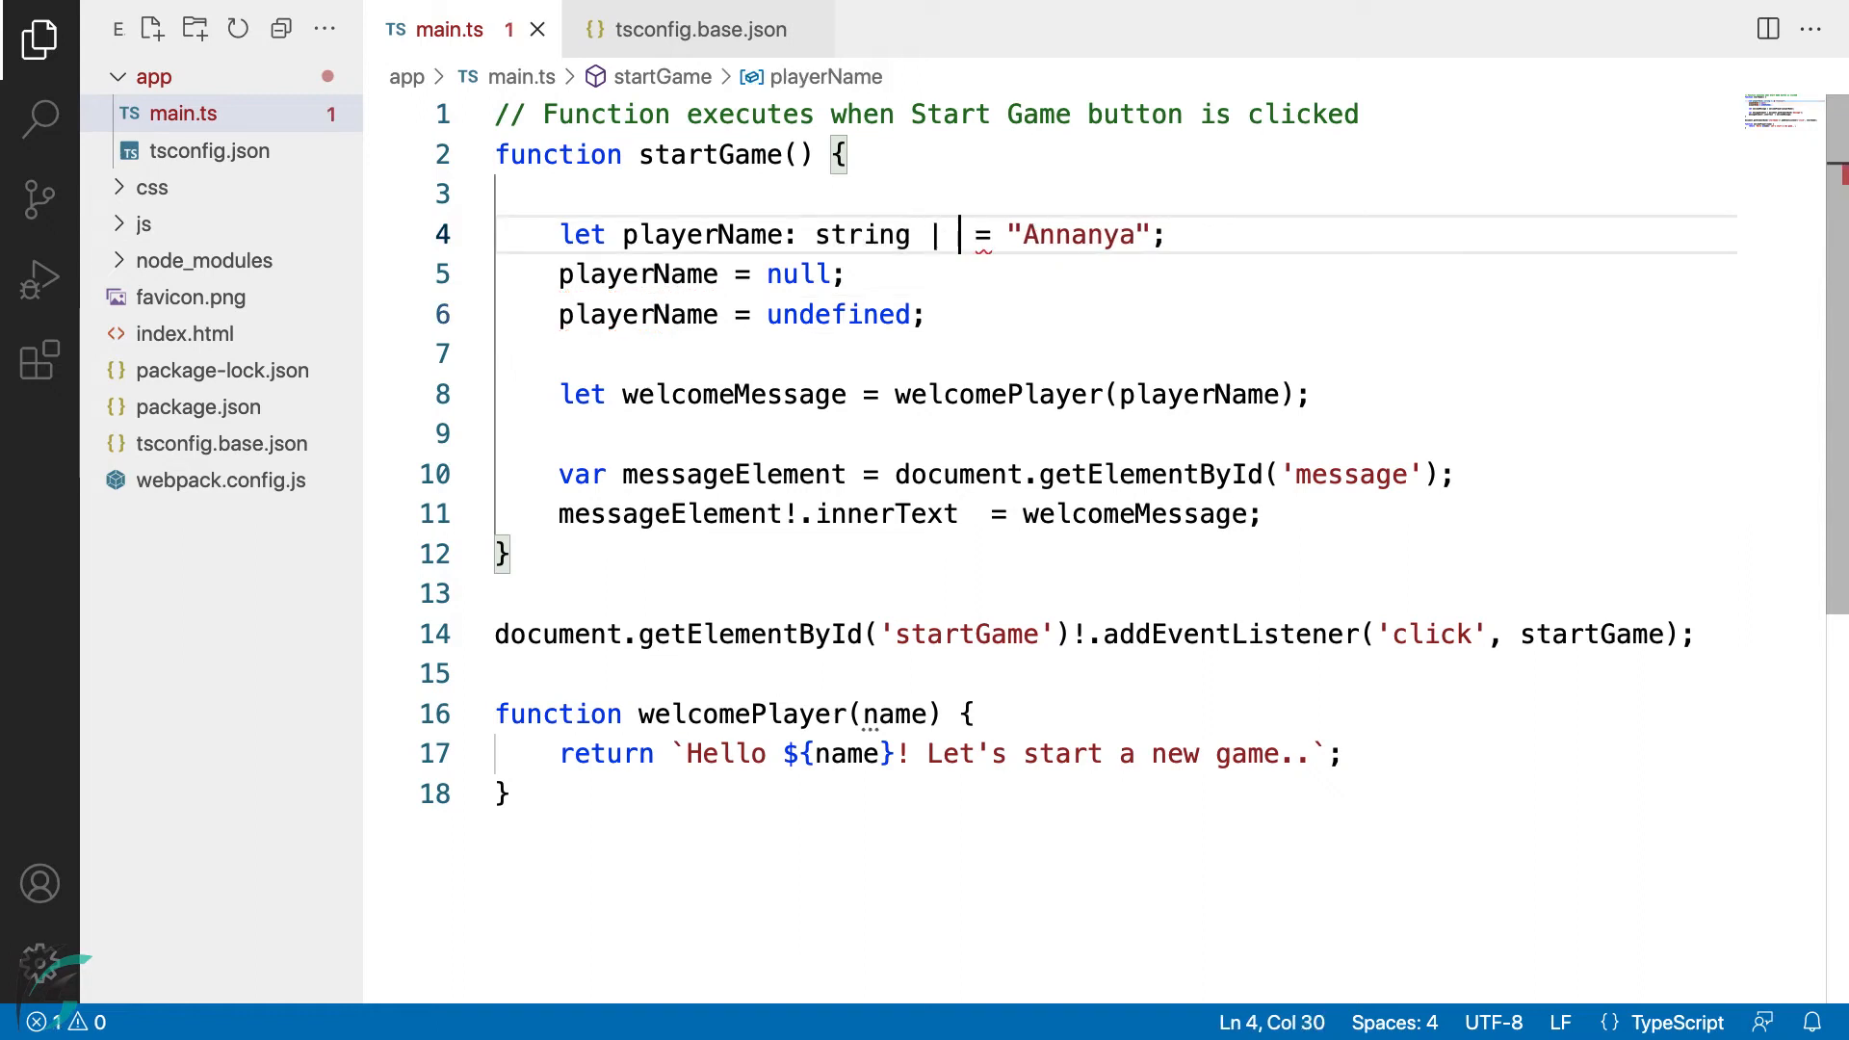
type("undefined")
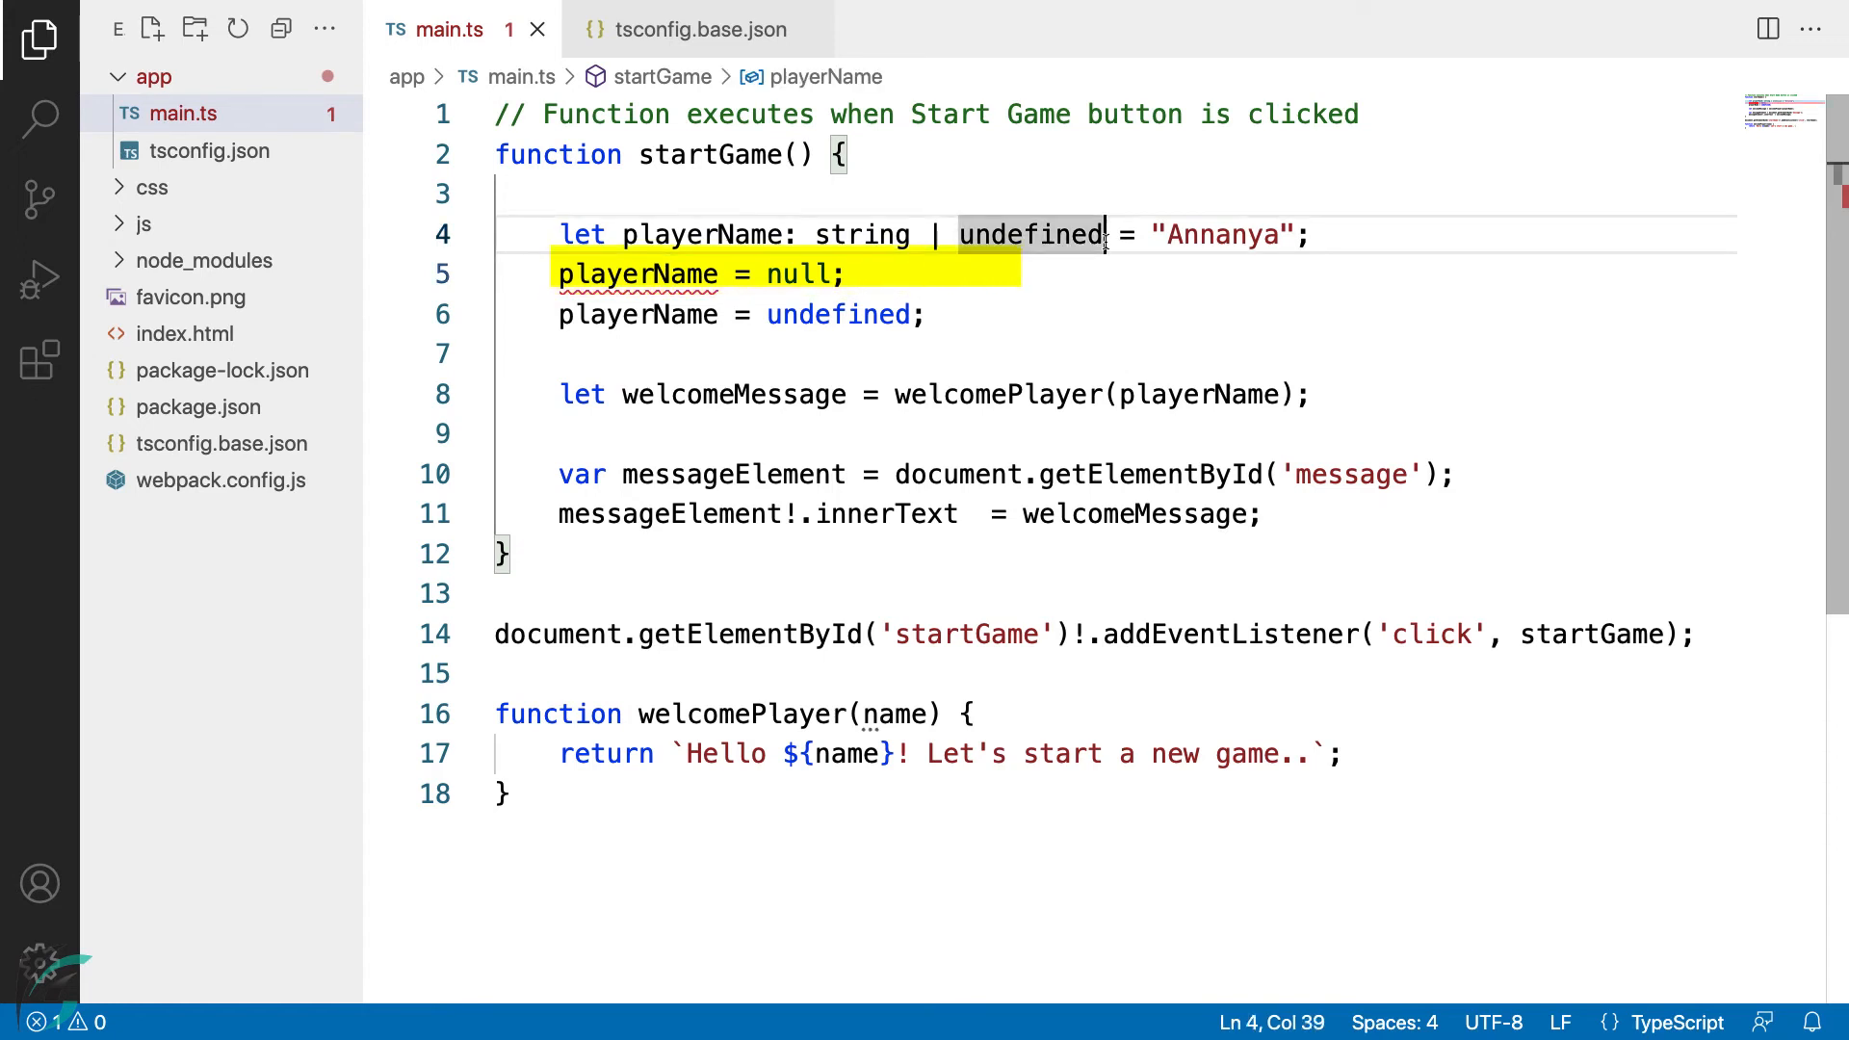
type("| null")
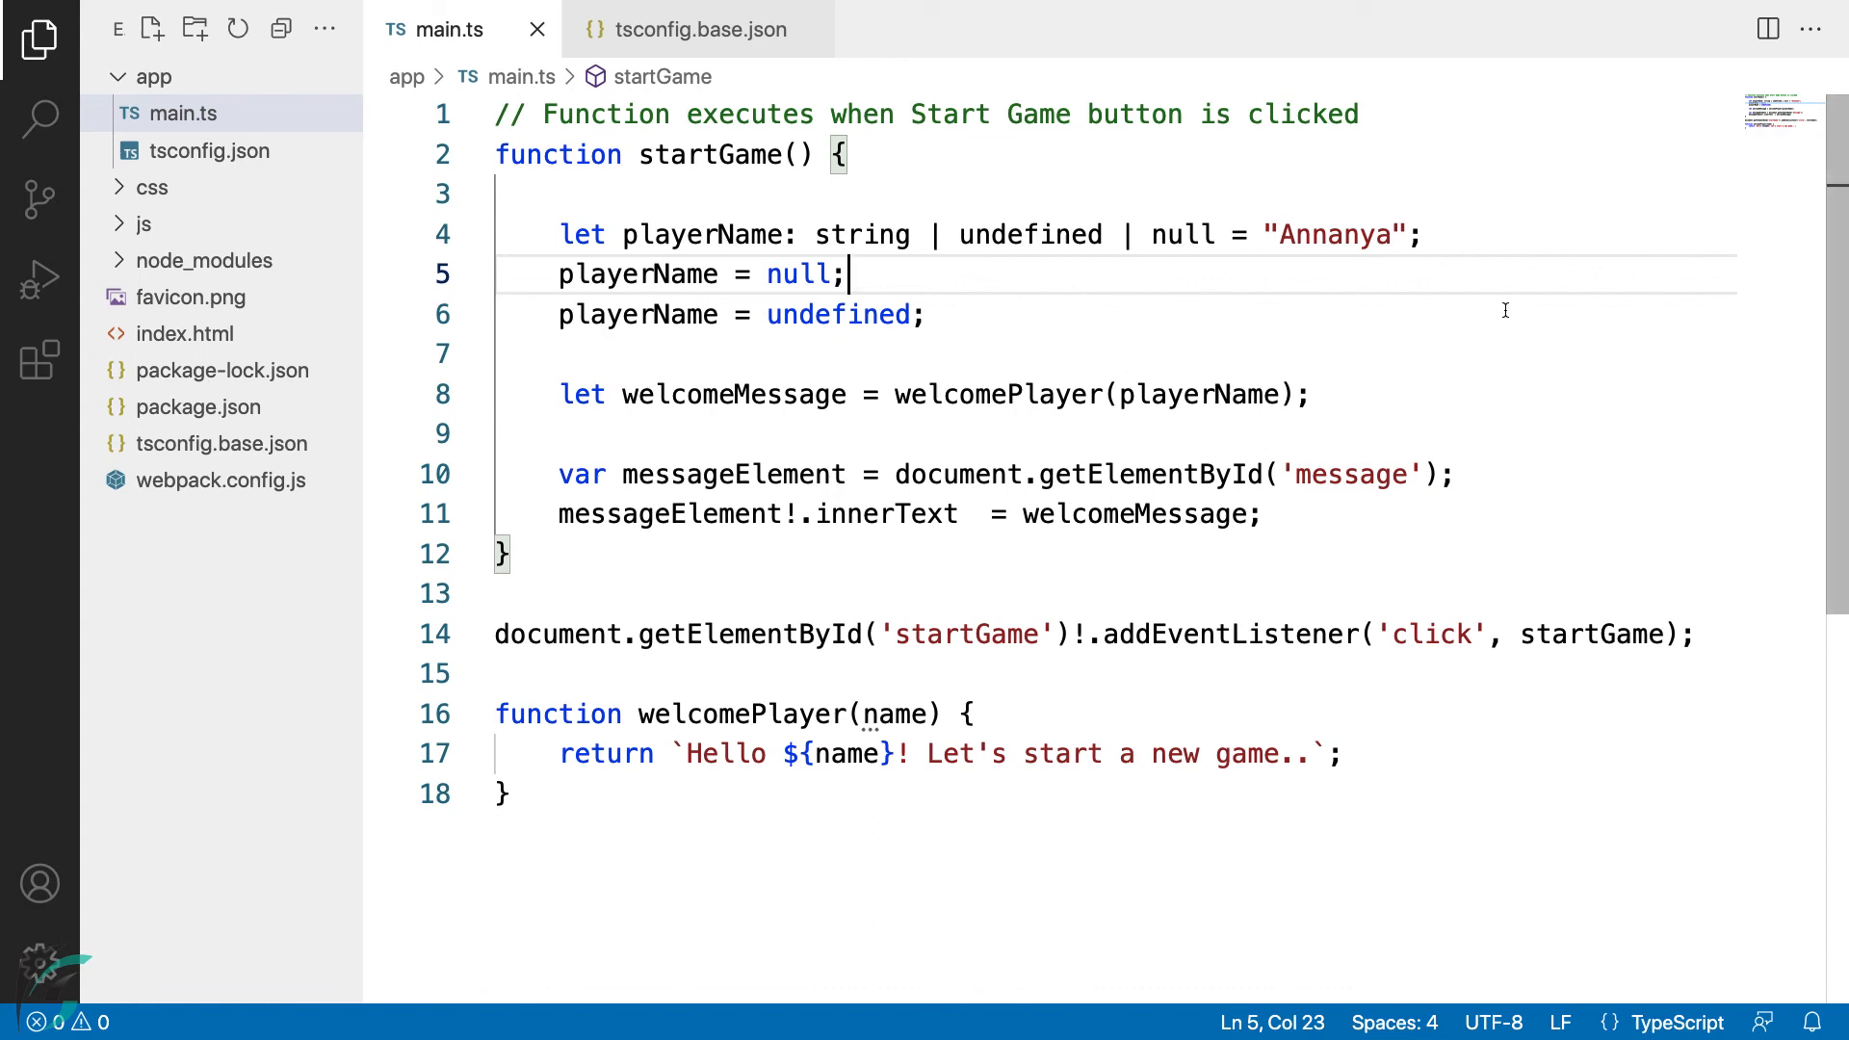
mouse_move(1334, 302)
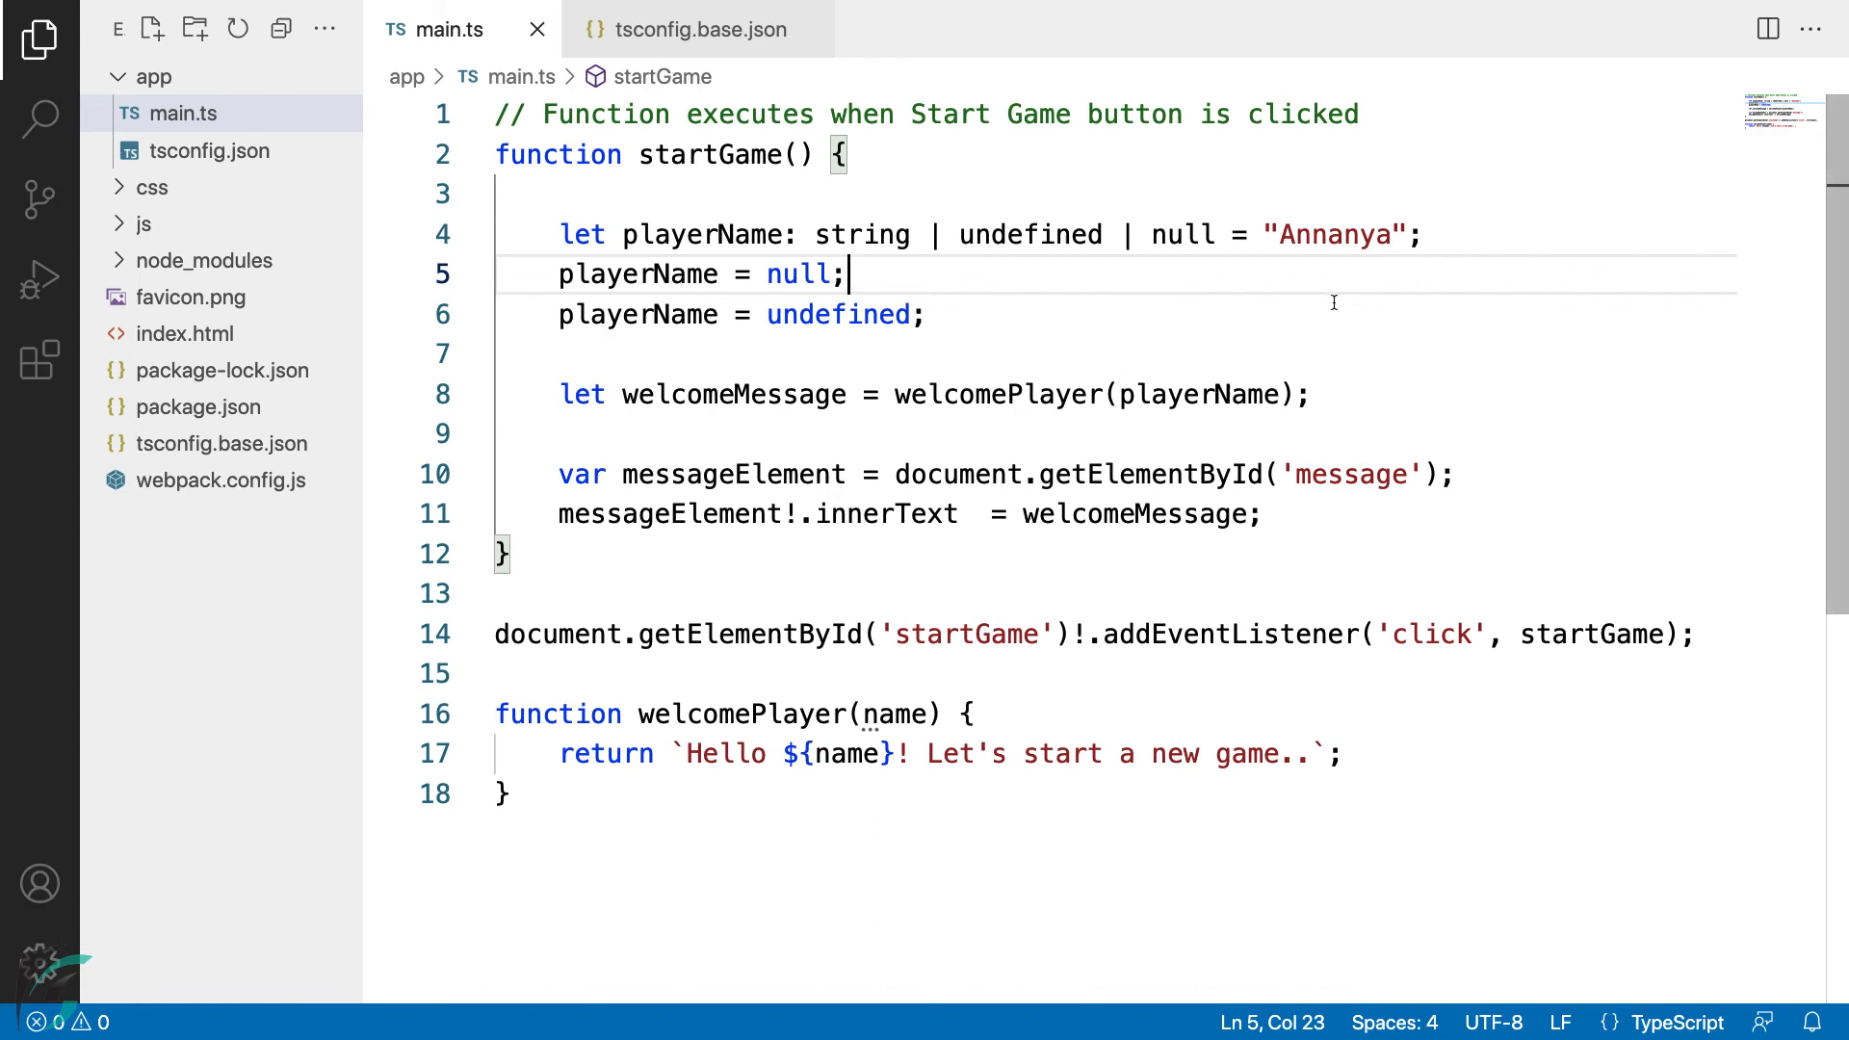